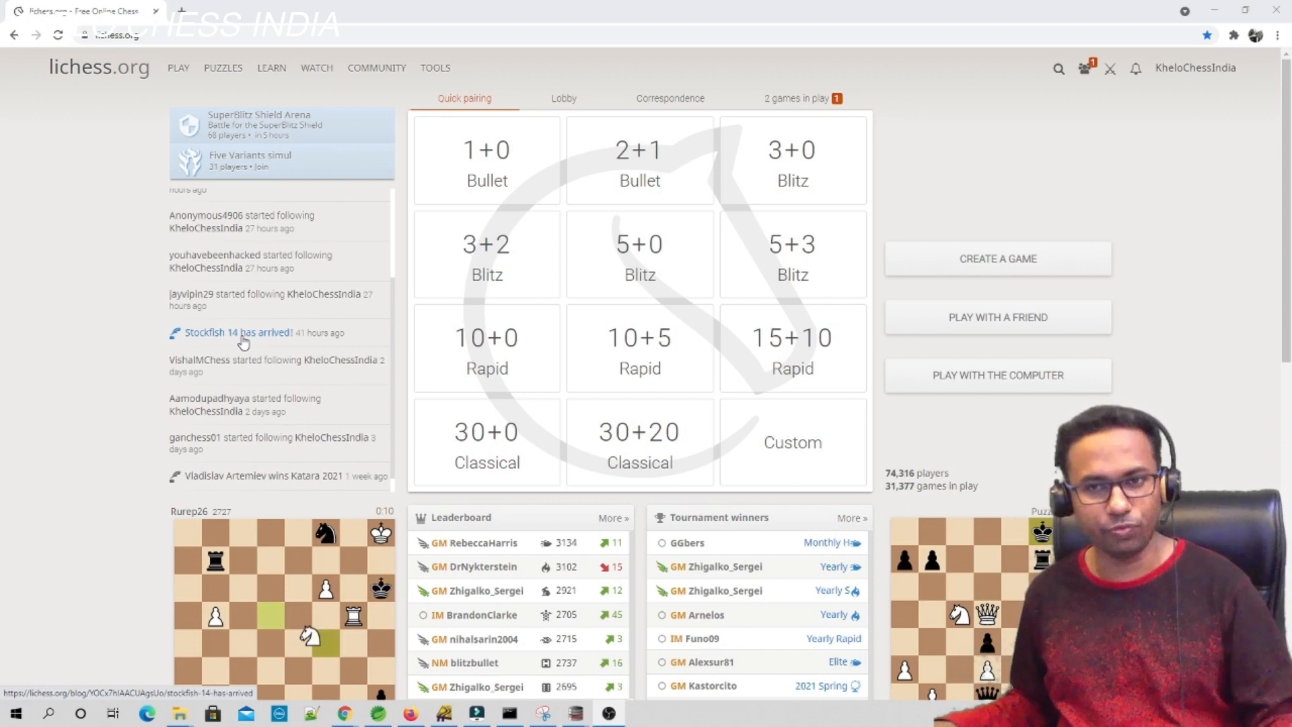
# Open the 'Stockfish 14 has arrived!' post on lichess and scroll through it.
pyautogui.click(239, 331)
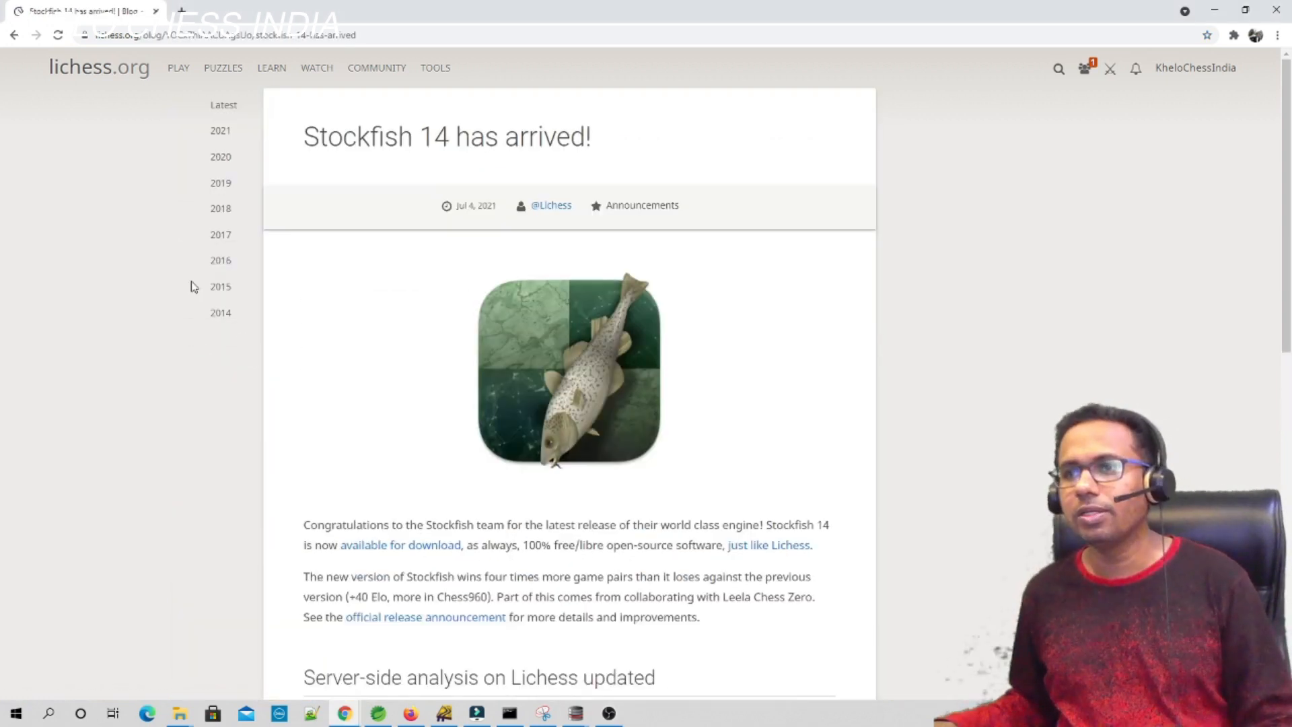
pyautogui.moveTo(558, 458)
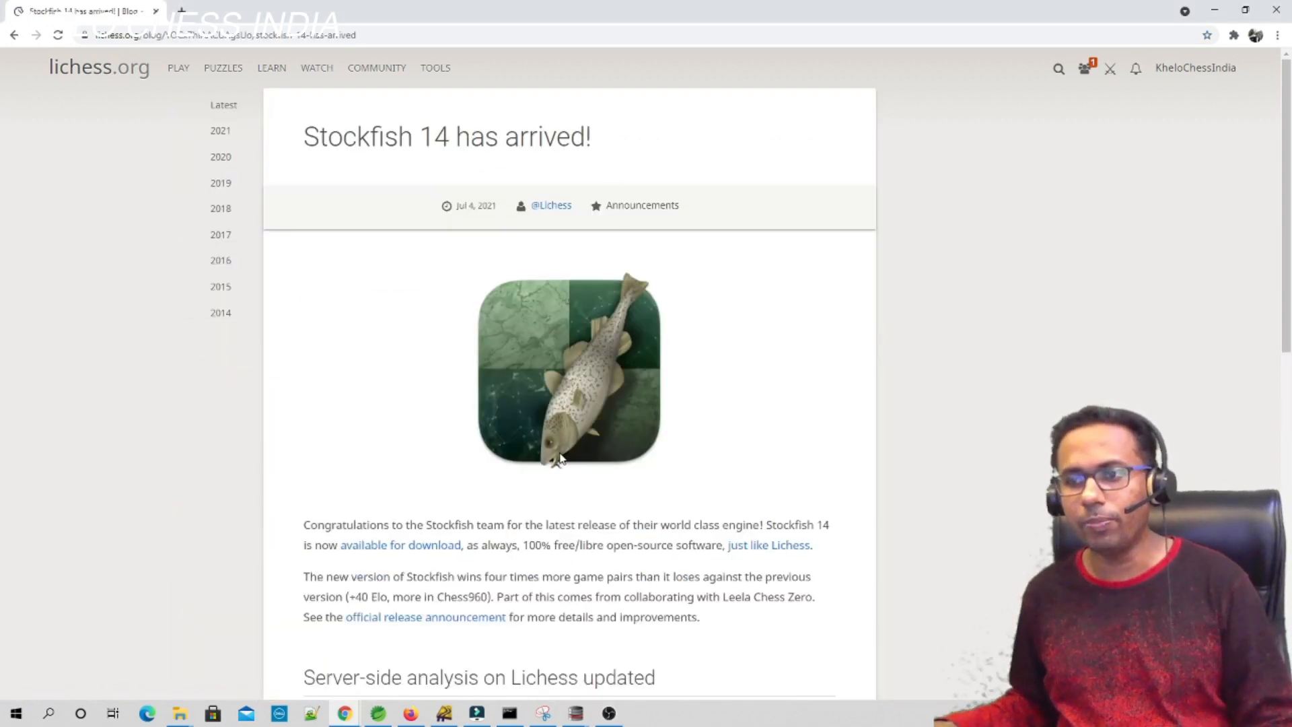
pyautogui.scroll(-3)
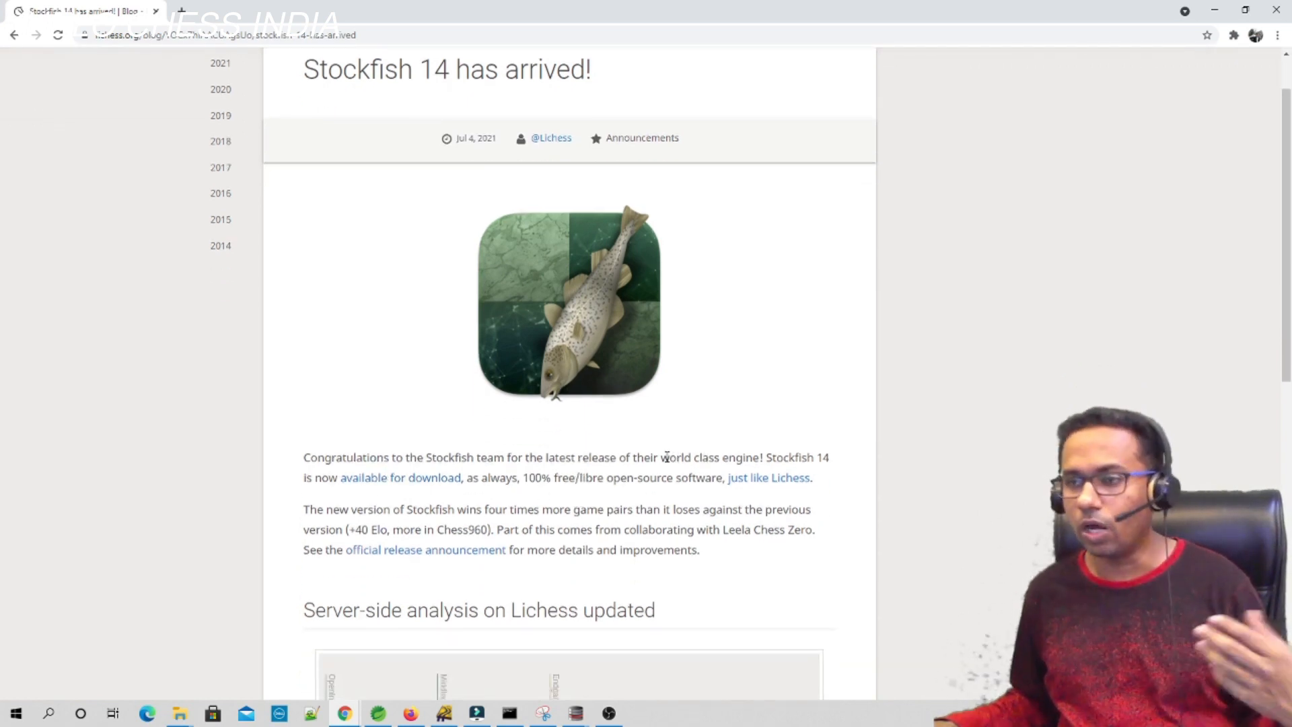
pyautogui.moveTo(400, 477)
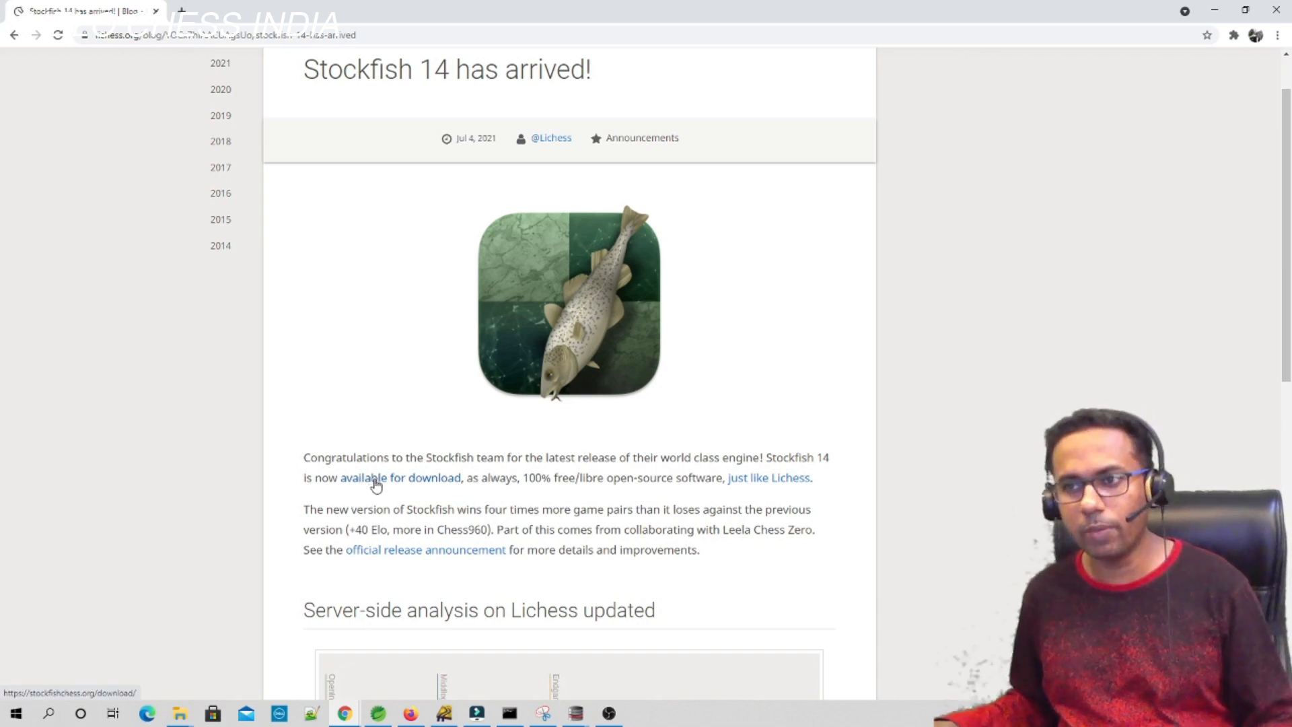
# Follow the download link to stockfishchess.org's Download Stockfish 14 page.
pyautogui.click(399, 477)
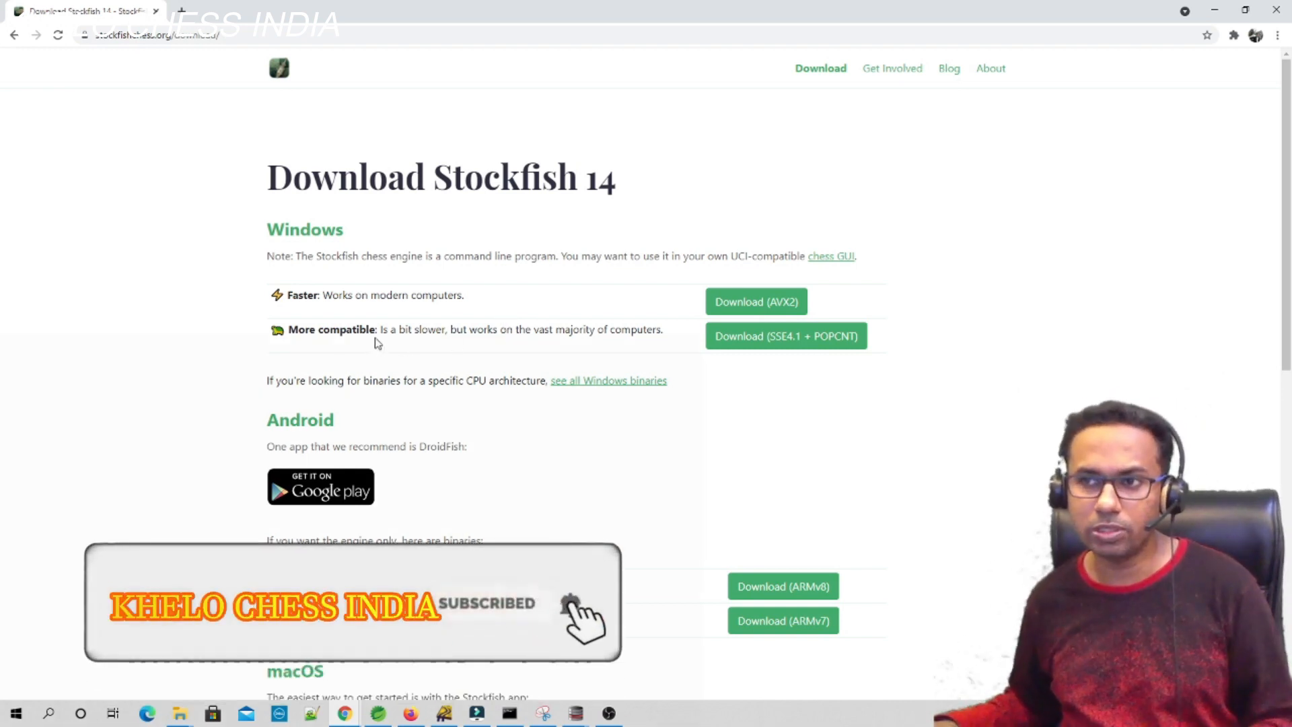
pyautogui.moveTo(380, 329); pyautogui.dragTo(445, 329)
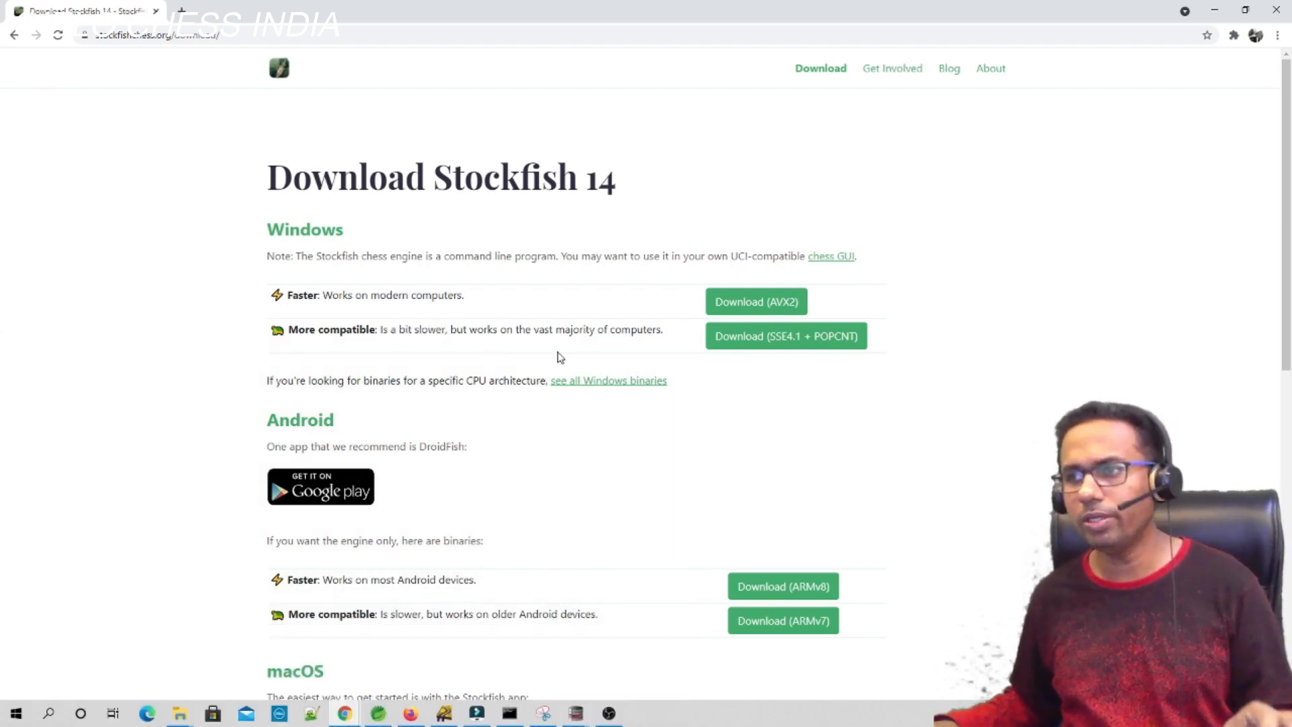
pyautogui.moveTo(727, 388)
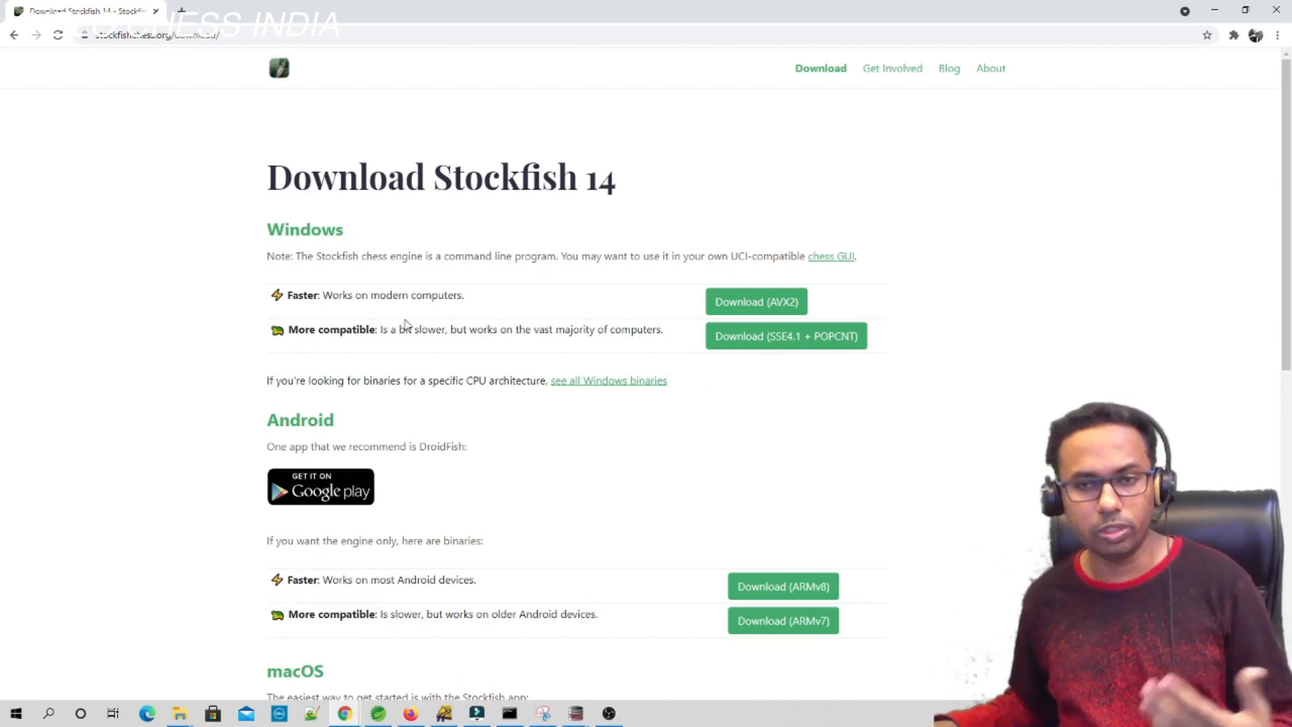
pyautogui.moveTo(646, 301)
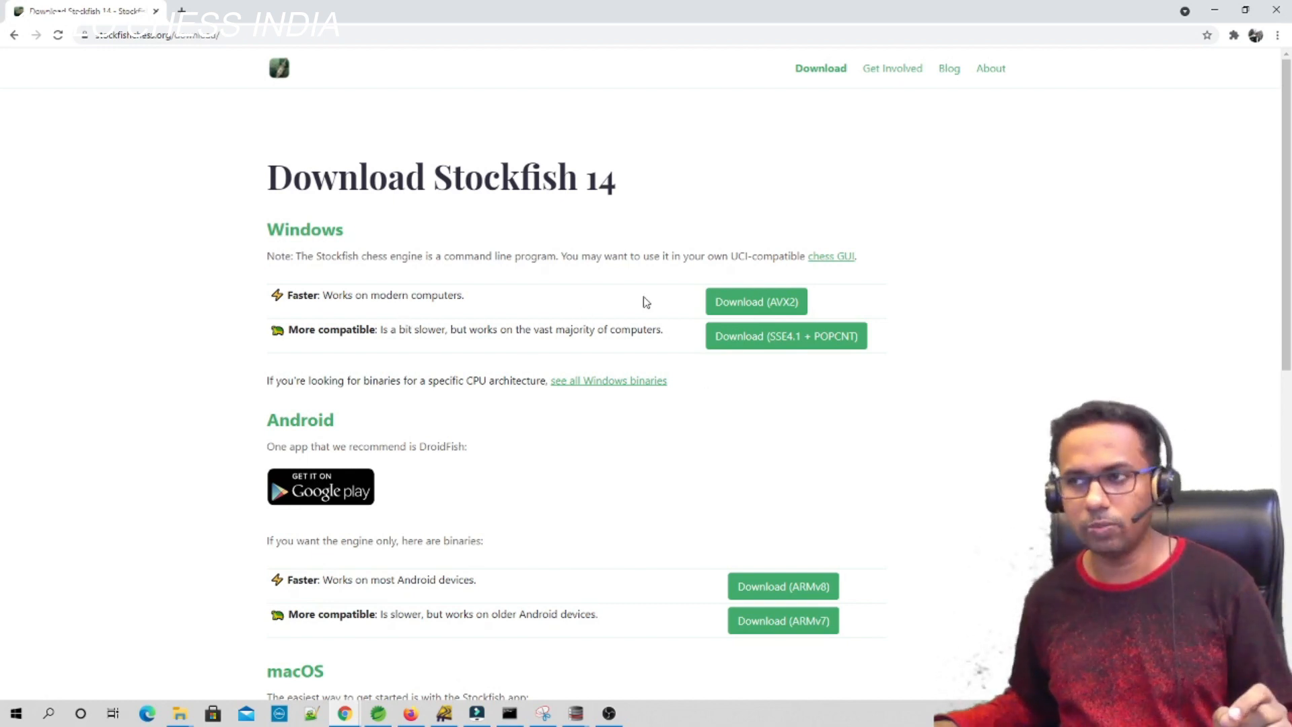
pyautogui.moveTo(785, 335)
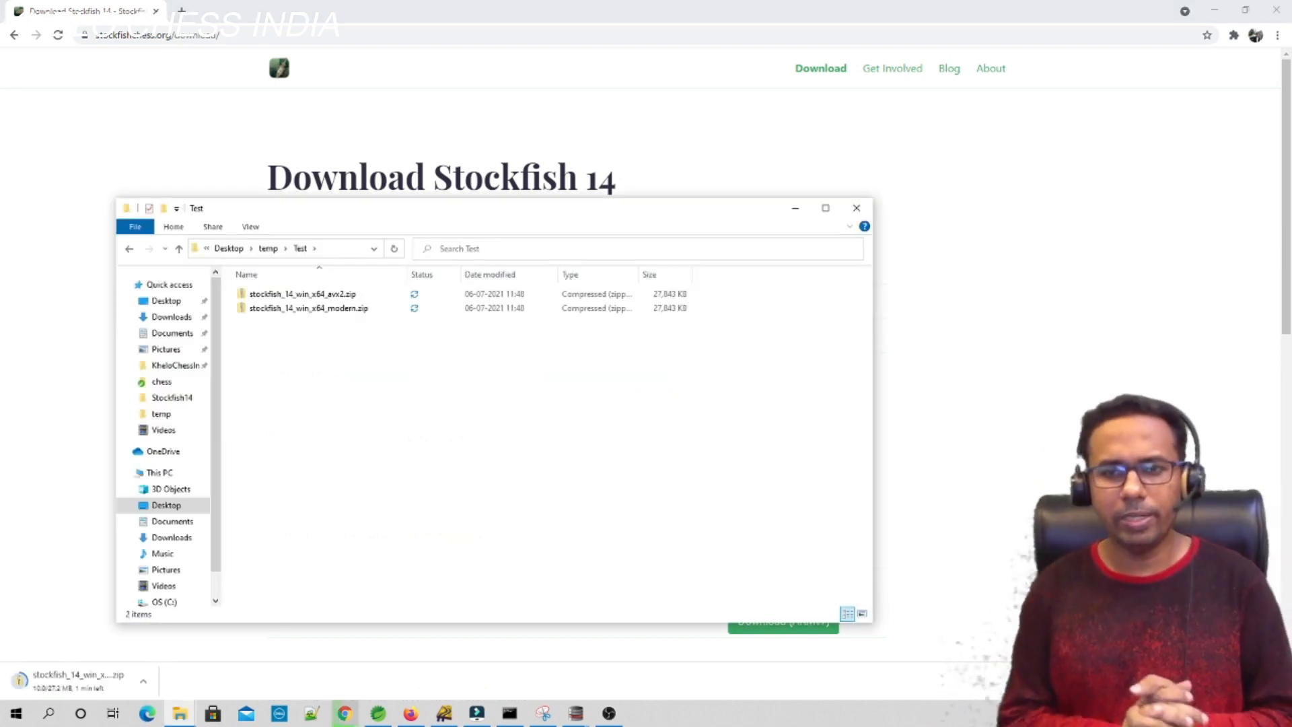
pyautogui.moveTo(606, 657)
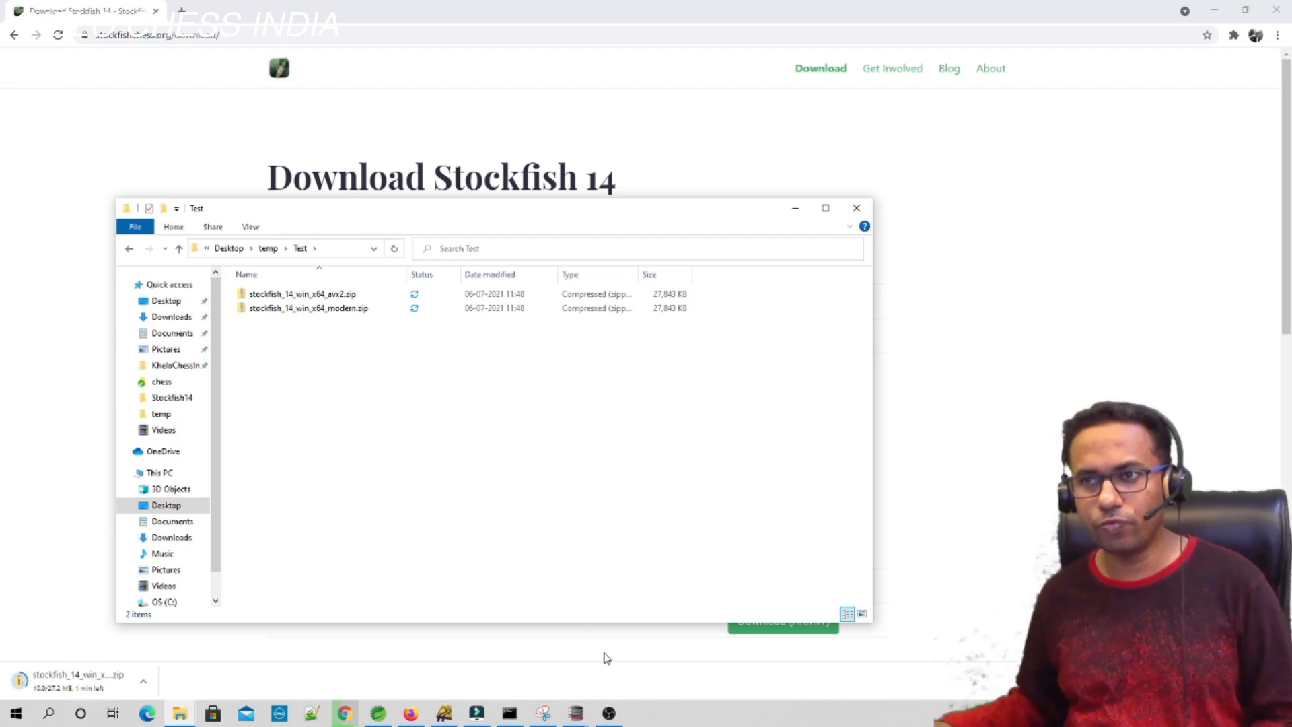
# Select stockfish_14_win_x64_modern.zip in the Test folder, then clear the selection.
pyautogui.click(308, 307)
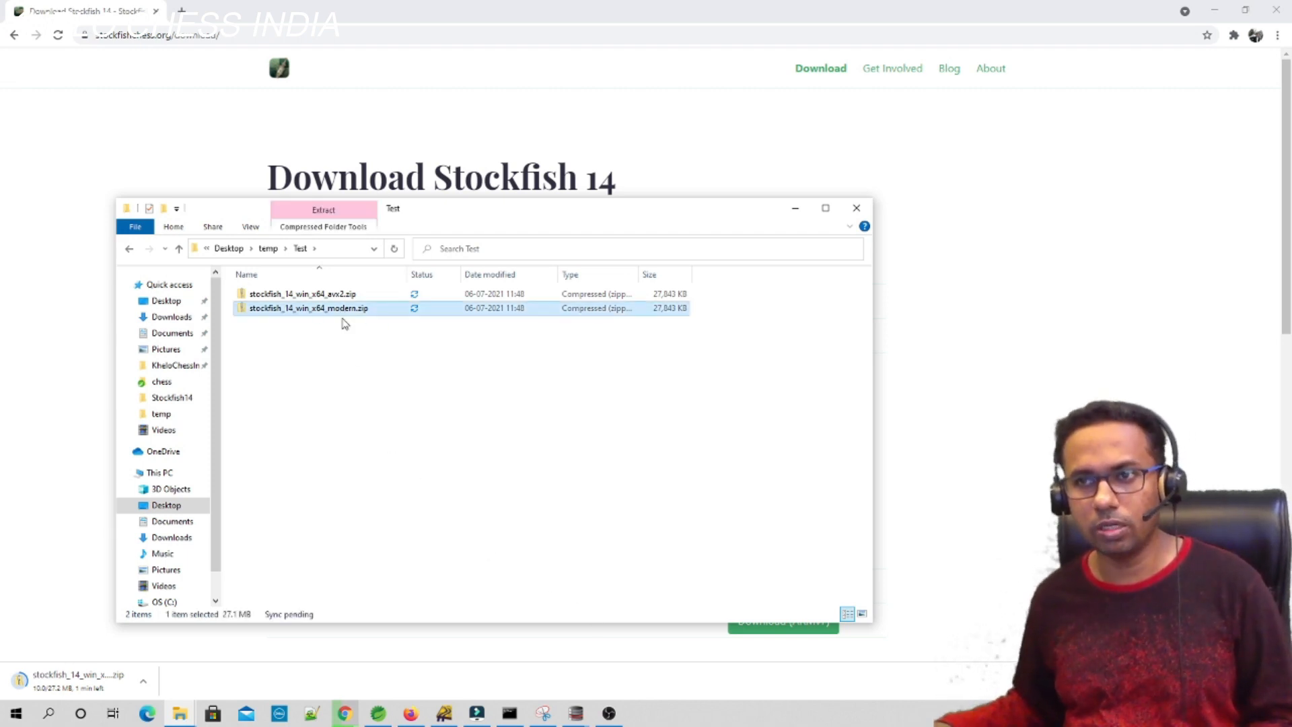
pyautogui.click(302, 293)
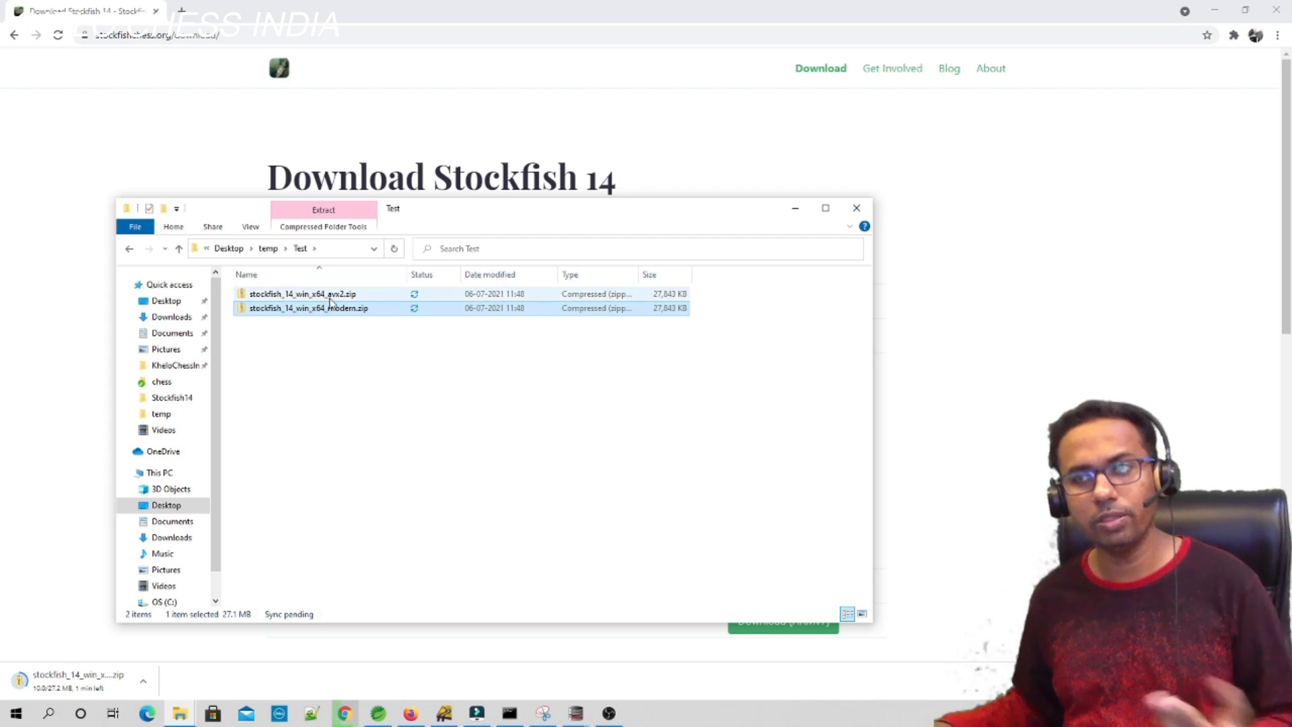
pyautogui.click(322, 350)
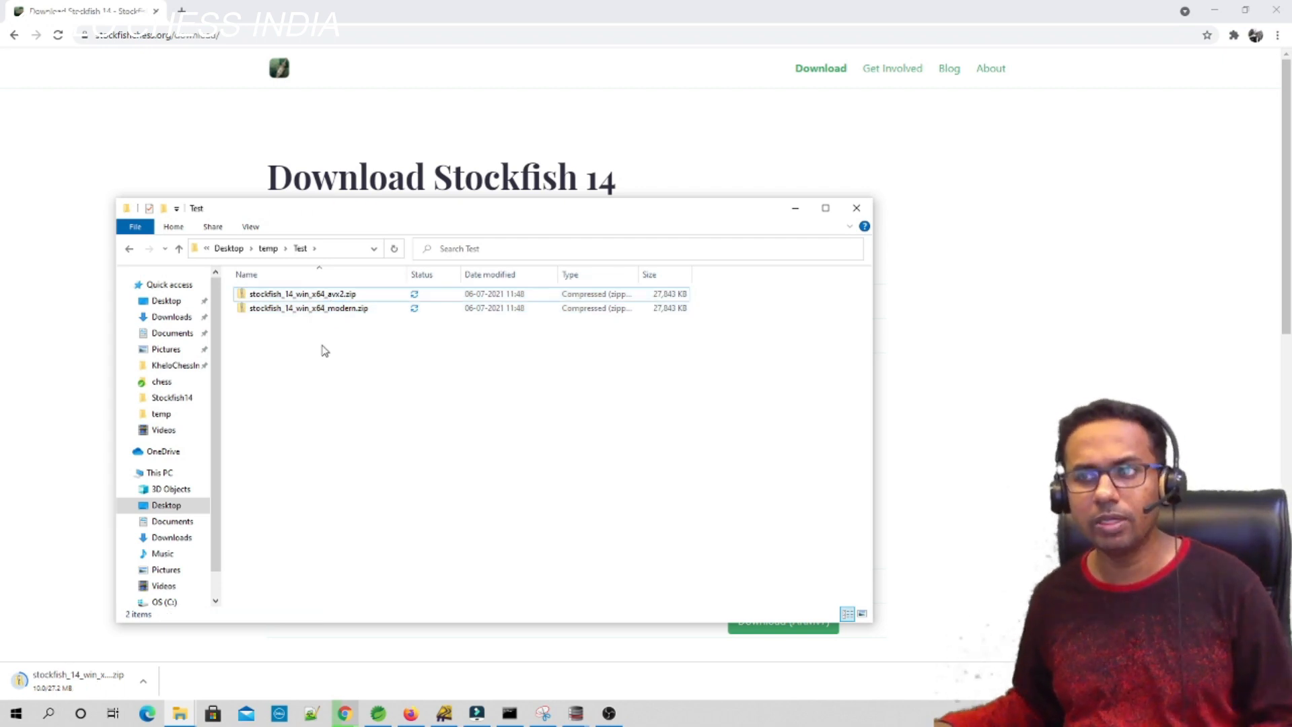
pyautogui.moveTo(309, 307)
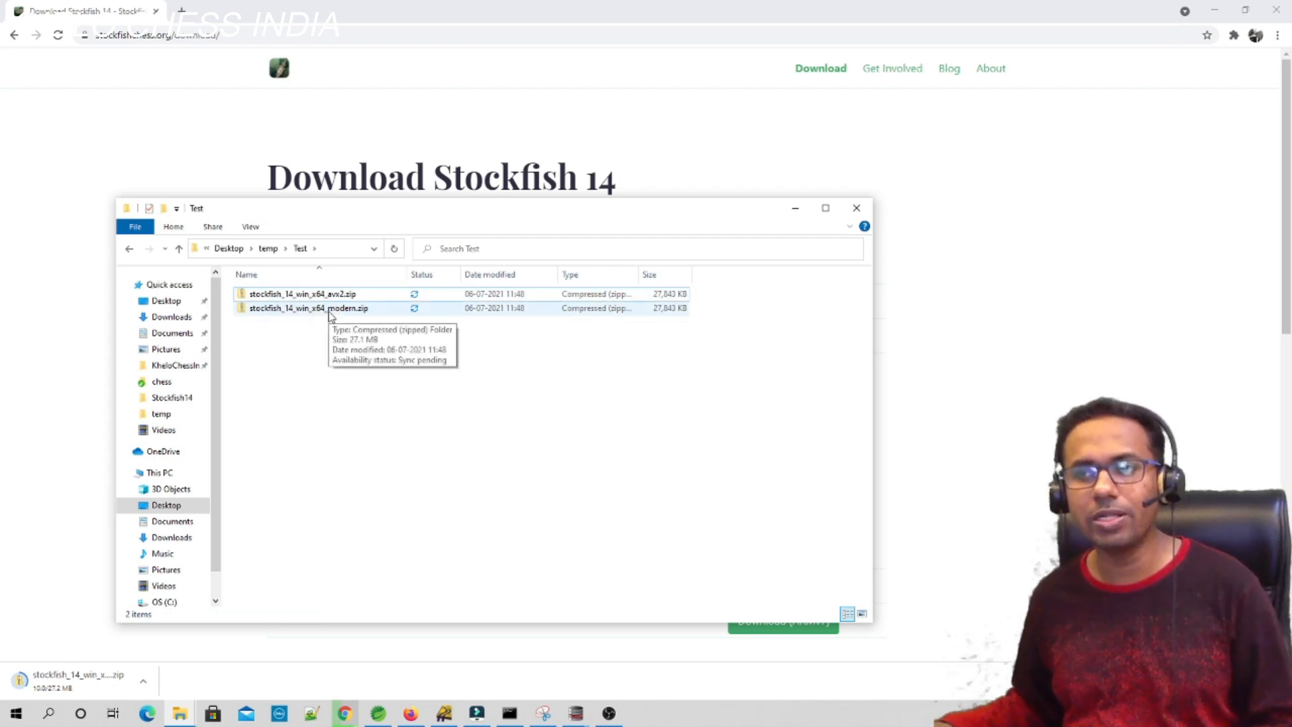
# Browse into the zip's stockfish_14_win_x64_modern folder and select stockfish_14_x64_modern.exe.
pyautogui.doubleClick(309, 308)
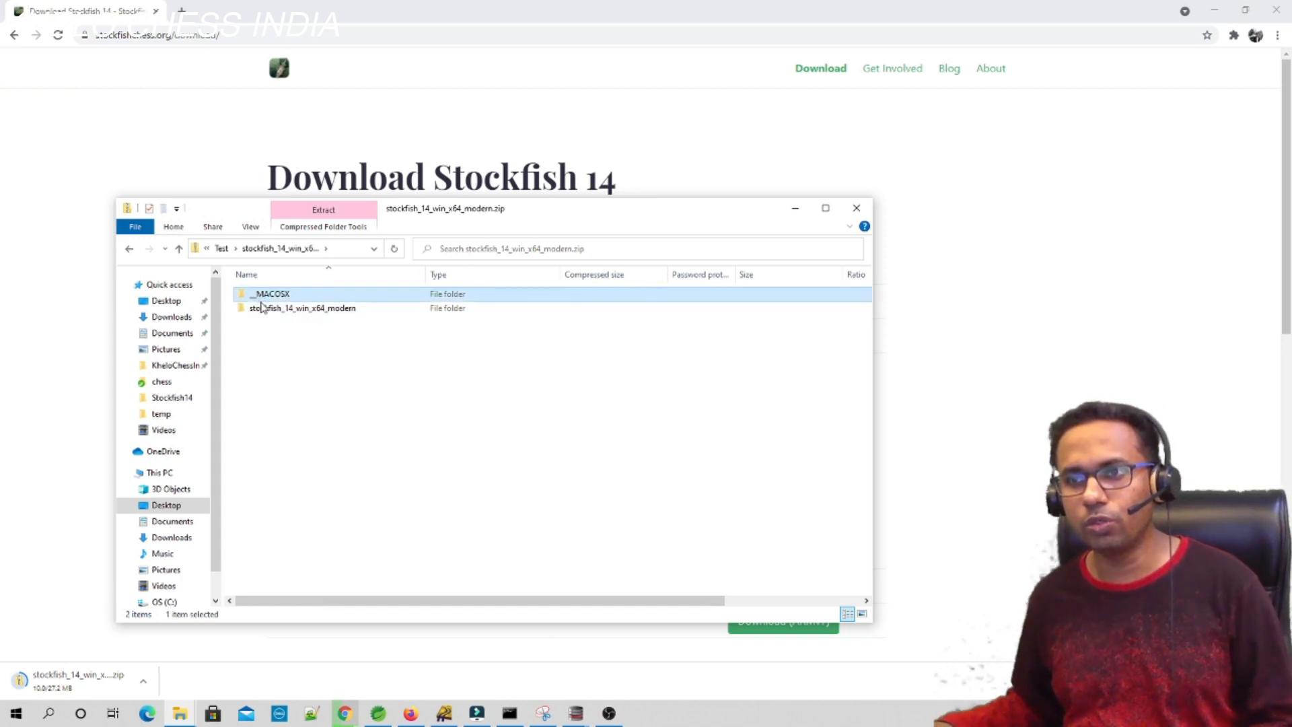
pyautogui.doubleClick(302, 307)
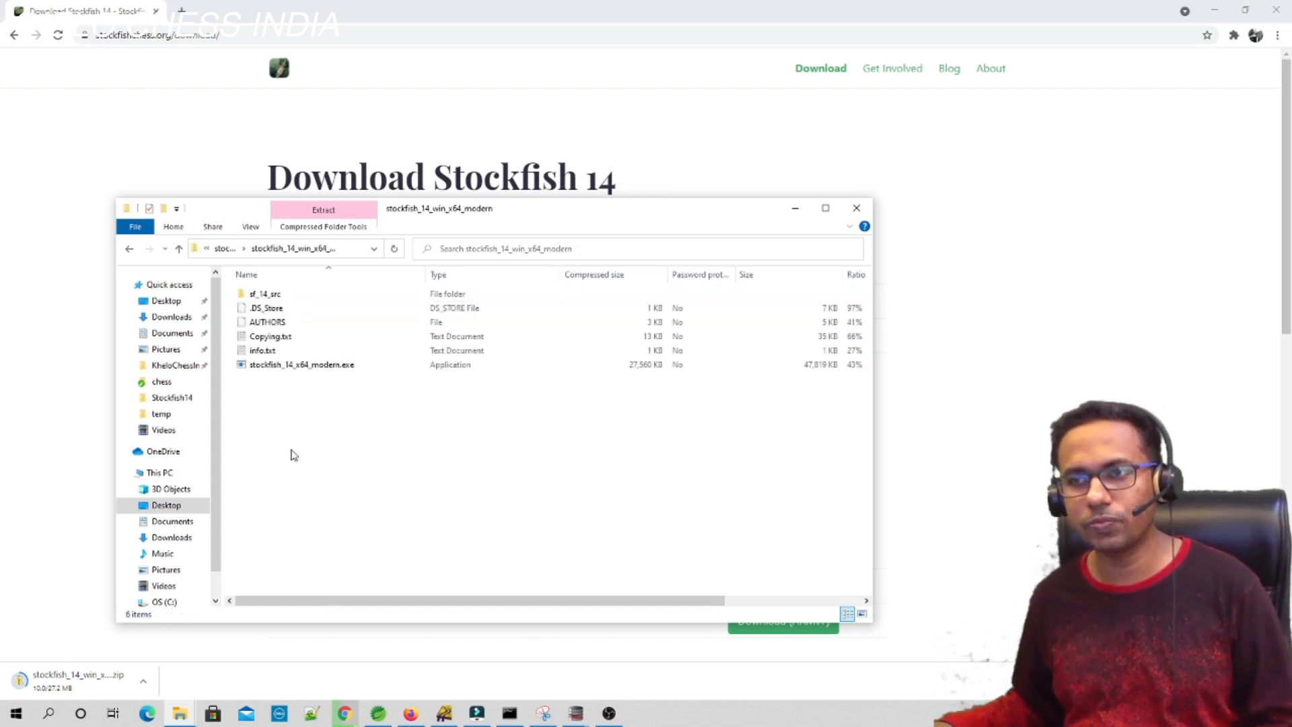
pyautogui.click(301, 364)
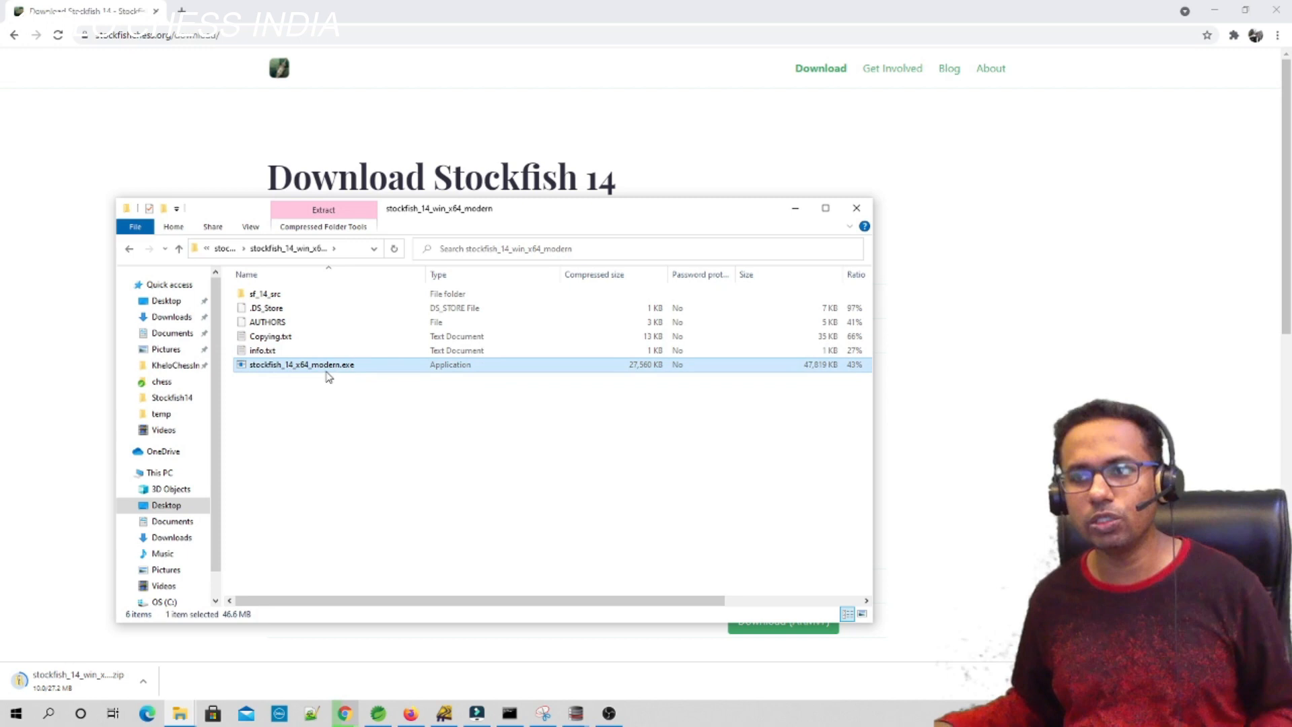
pyautogui.moveTo(346, 377)
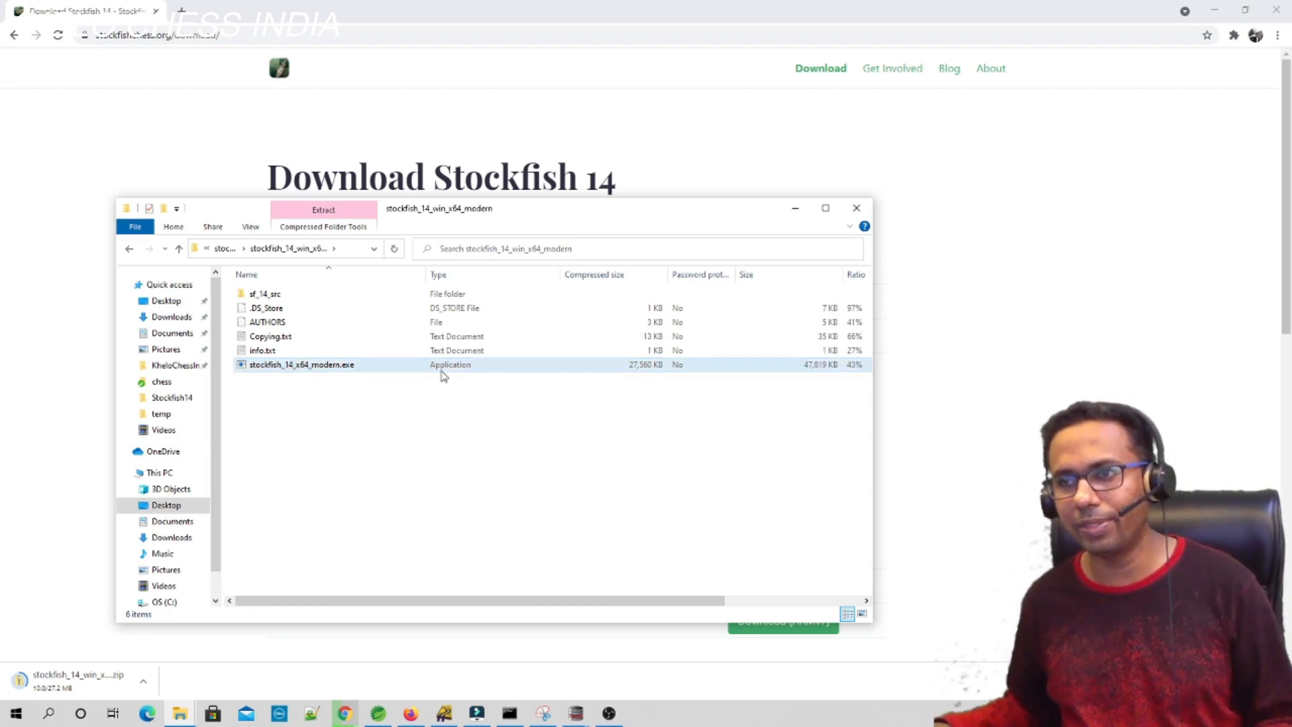
pyautogui.click(301, 364)
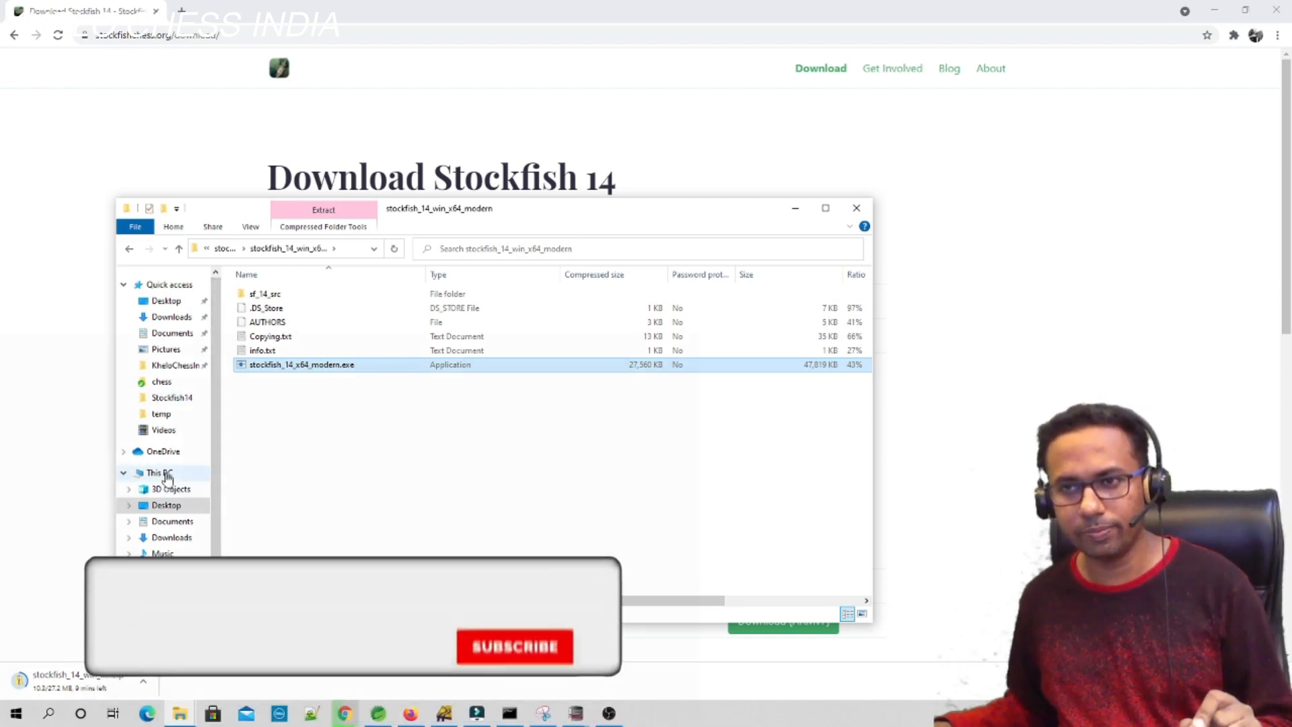
# Navigate to C:\Chess Material\Engines and select stockfish_14_x64_avx2.exe.
pyautogui.click(155, 473)
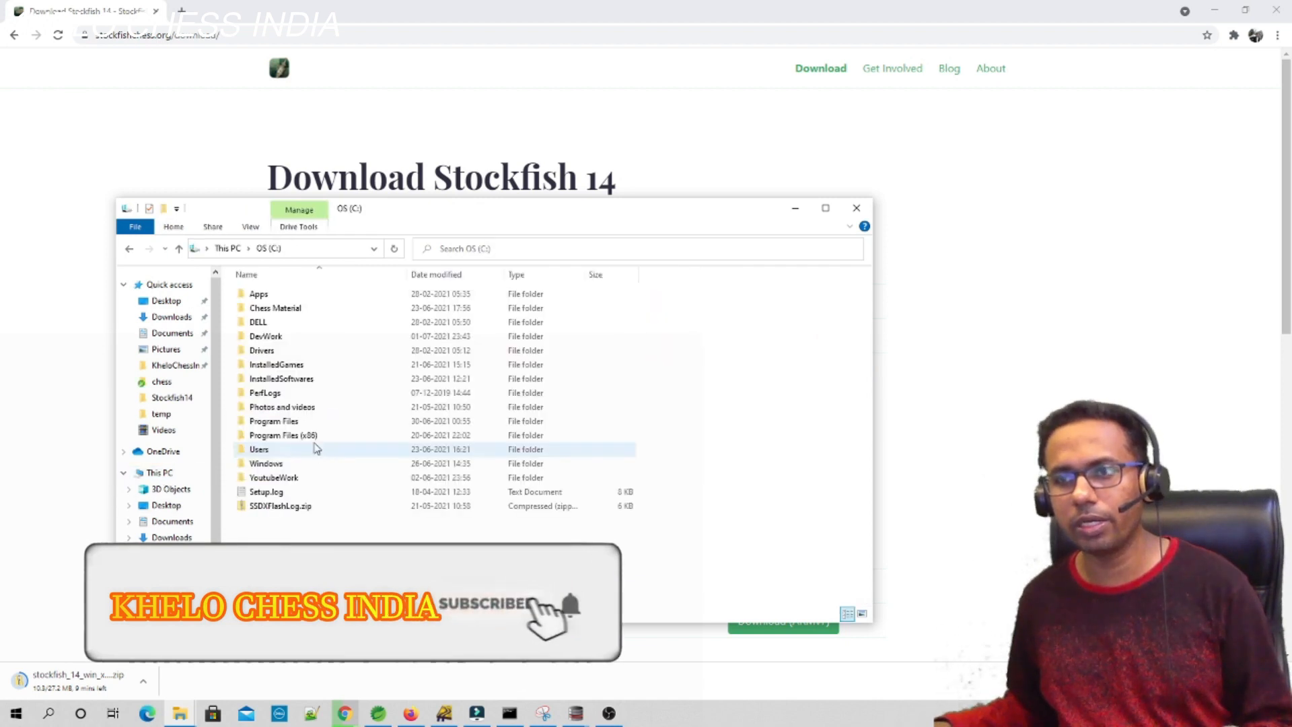
pyautogui.doubleClick(275, 307)
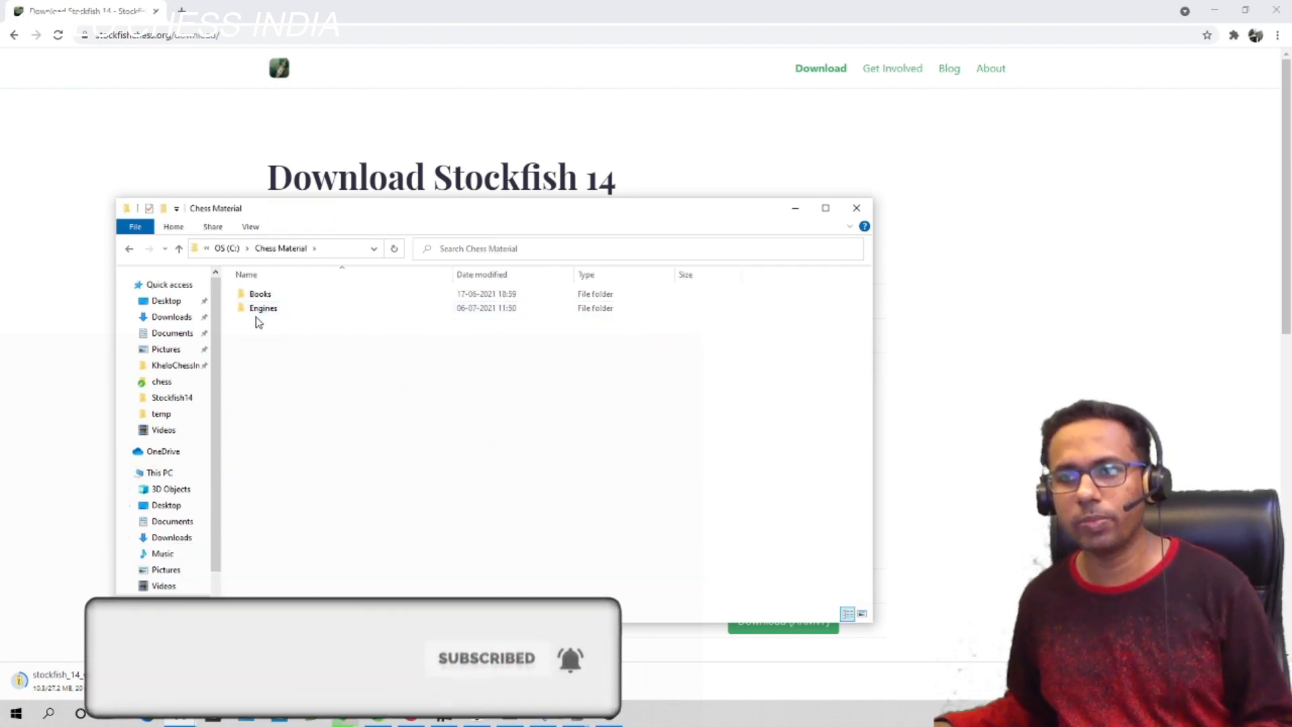
pyautogui.doubleClick(263, 307)
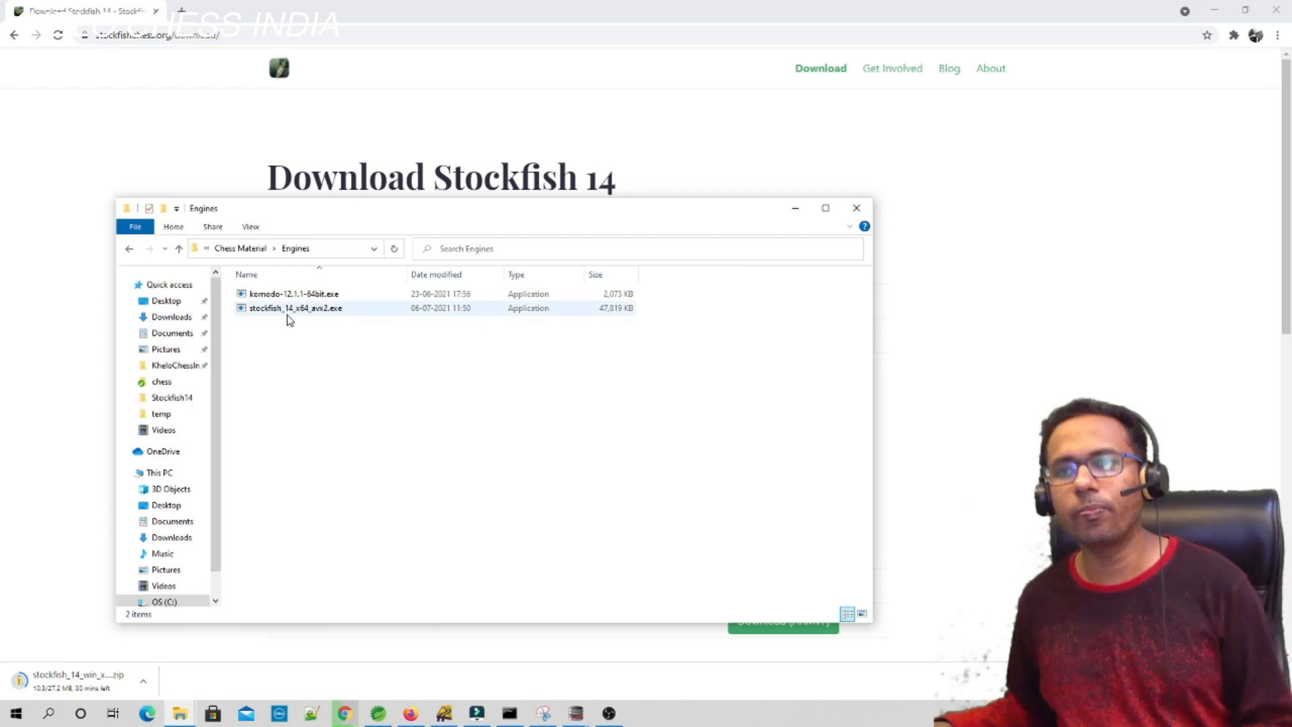
pyautogui.click(294, 308)
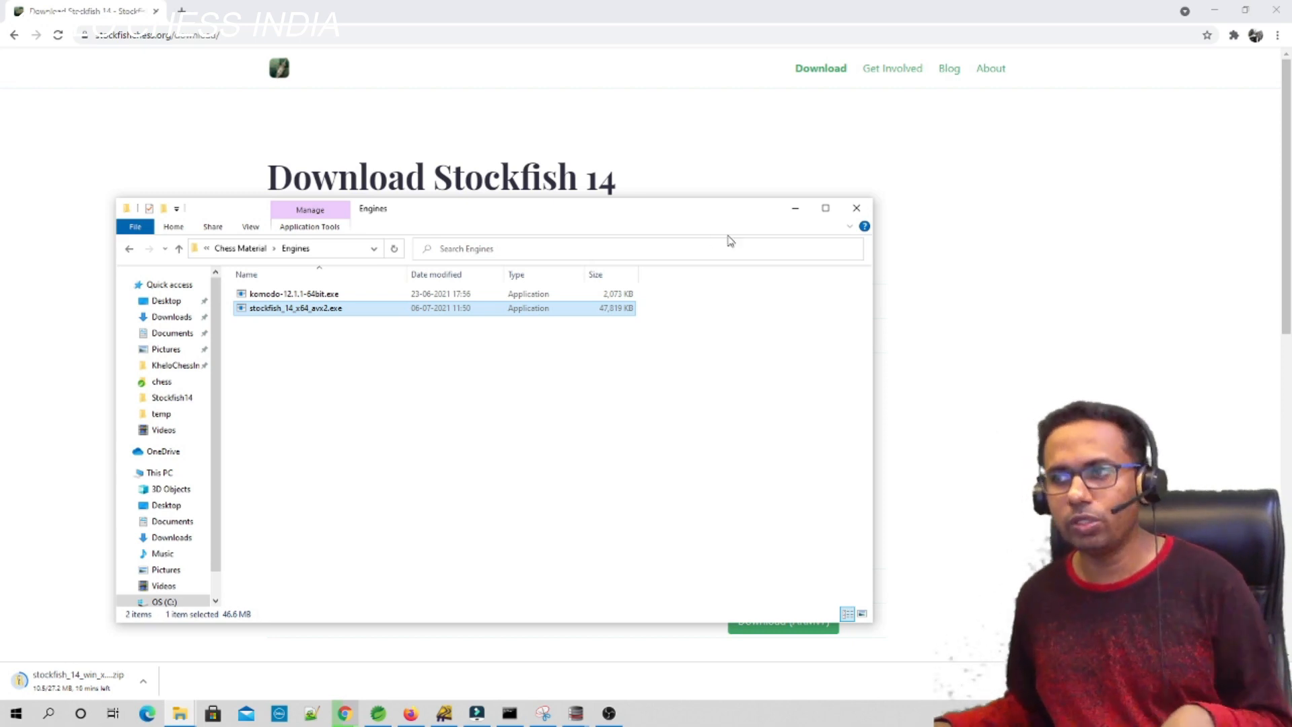
pyautogui.click(823, 208)
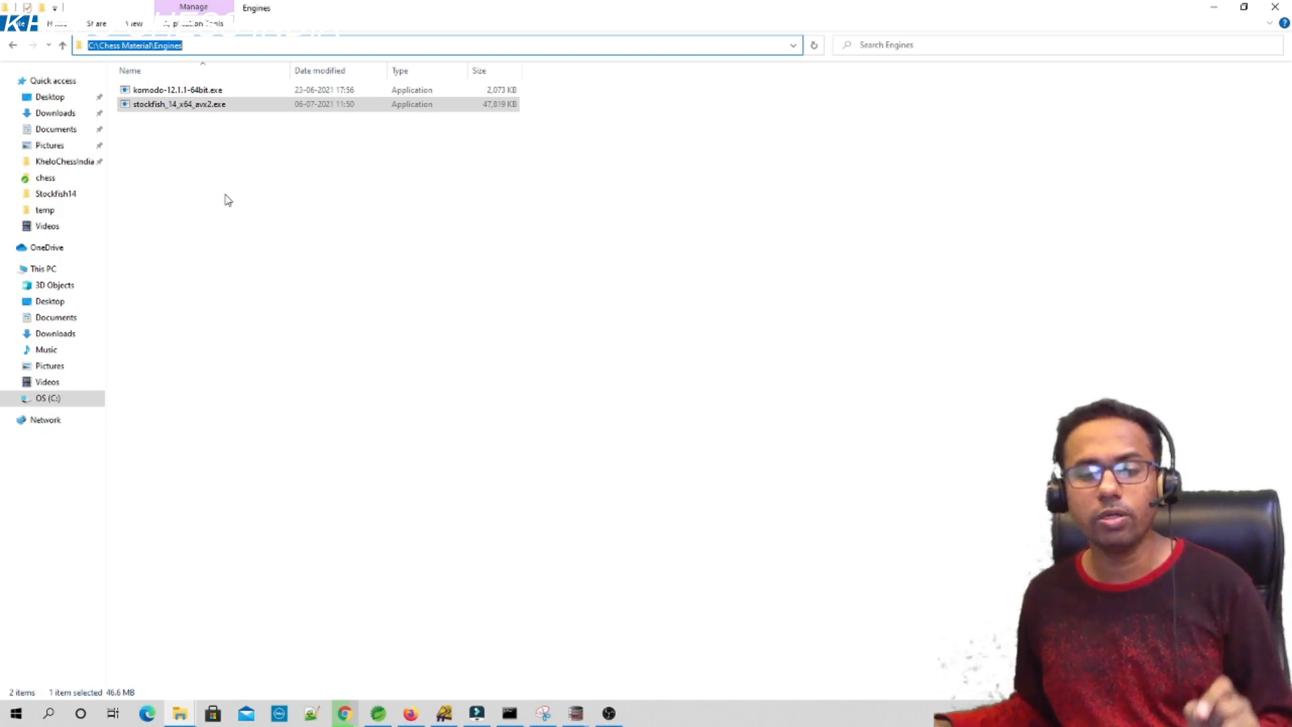
pyautogui.moveTo(230, 283)
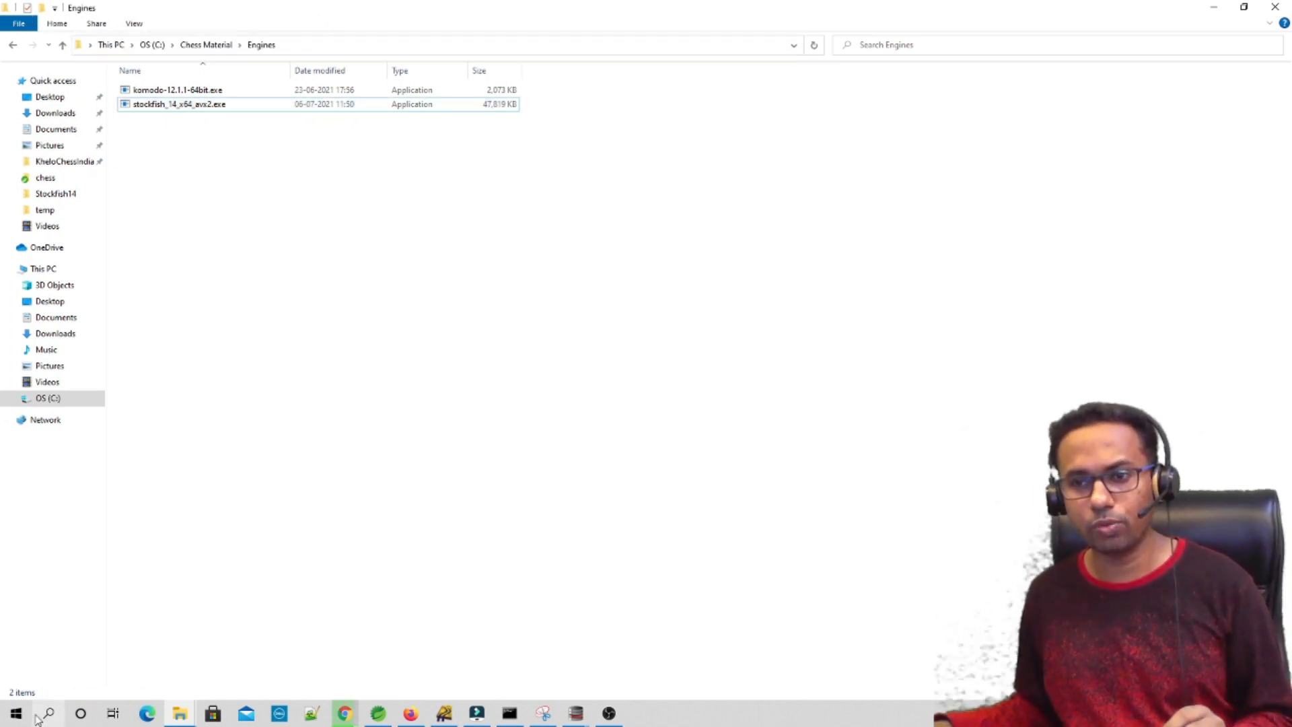
# Bring Scid to the front and close the Analysis: Komodo12 tab.
pyautogui.click(45, 712)
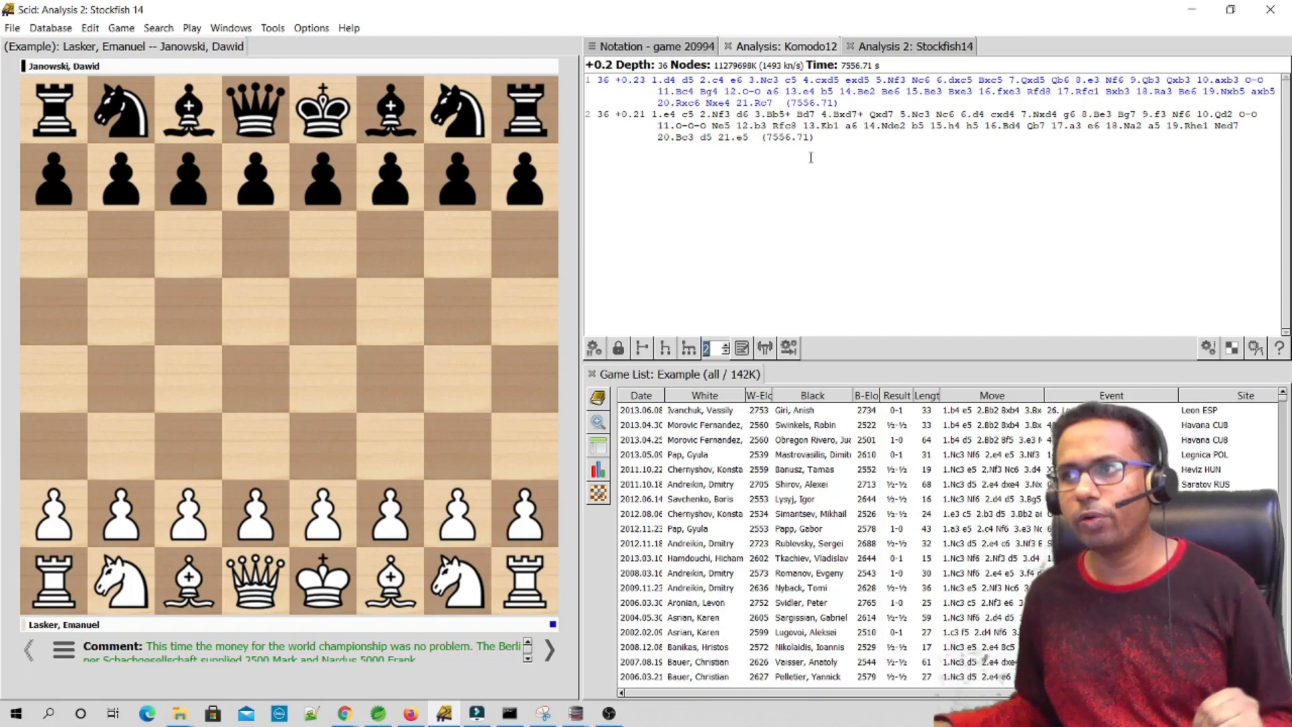
pyautogui.click(913, 46)
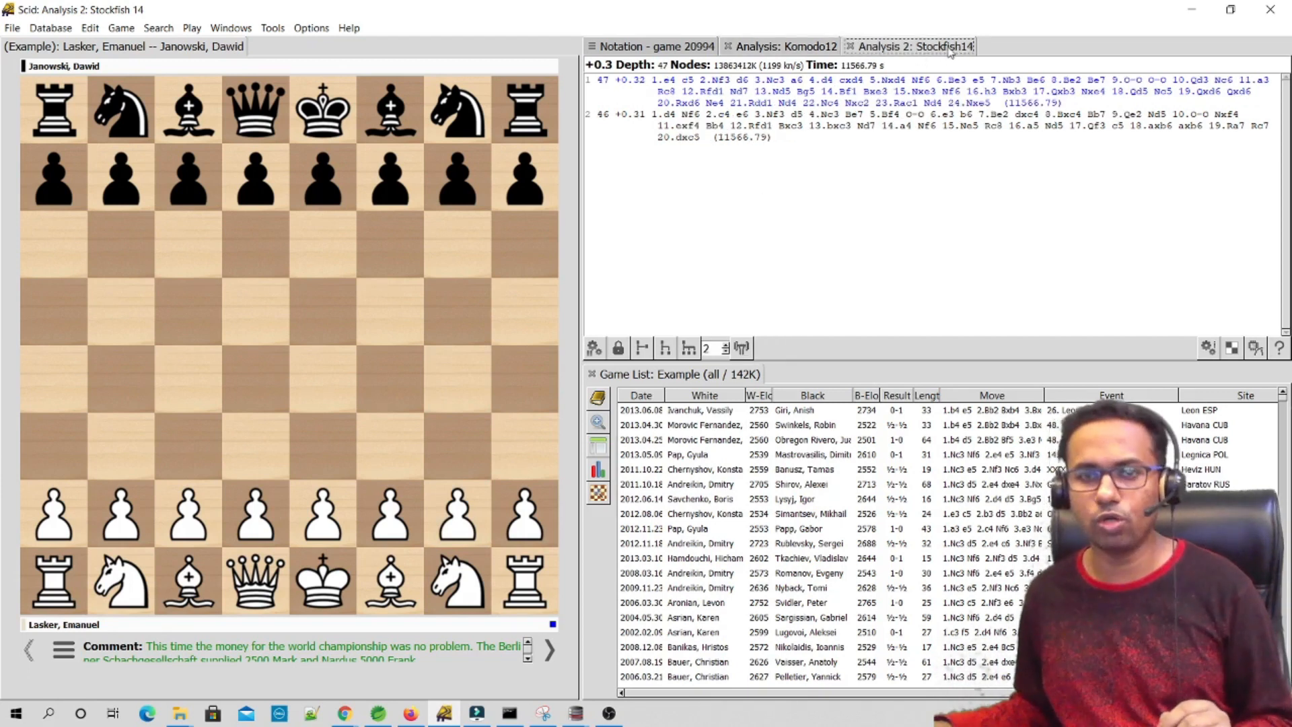
pyautogui.click(271, 27)
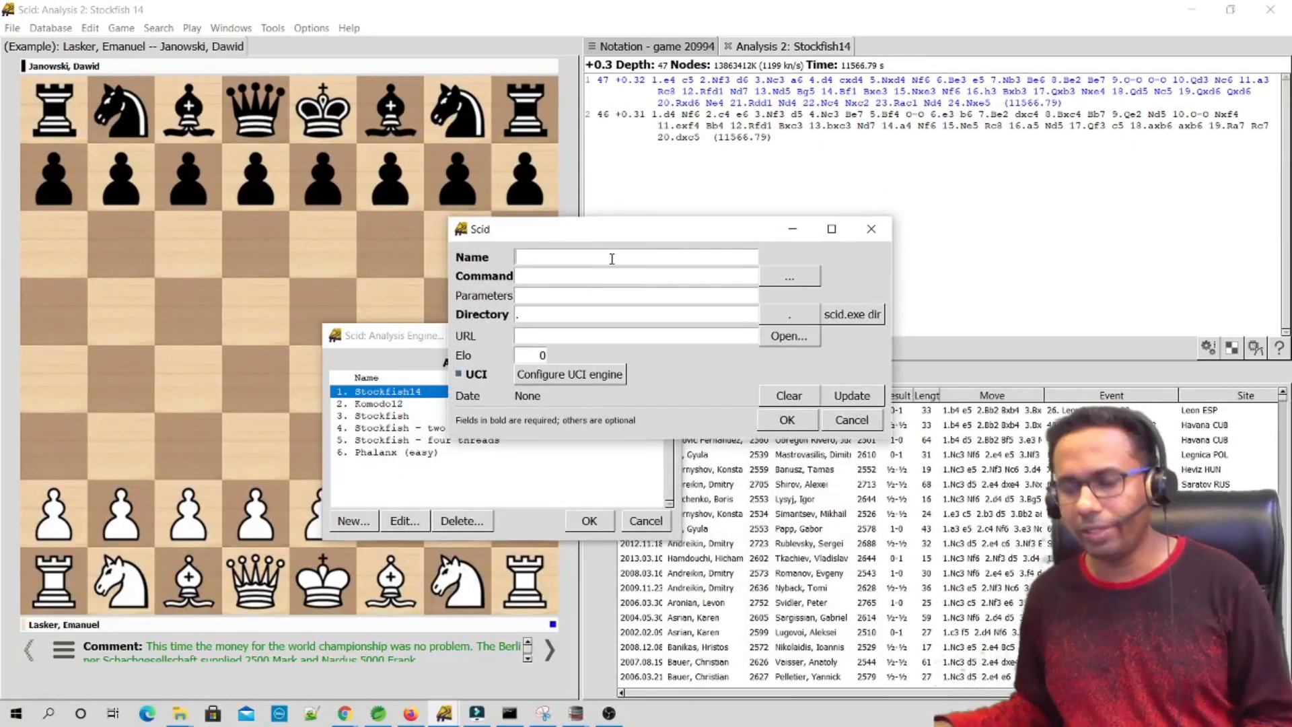
# Name the new analysis engine 'Stockfish14'.
pyautogui.write('Stockfish1')
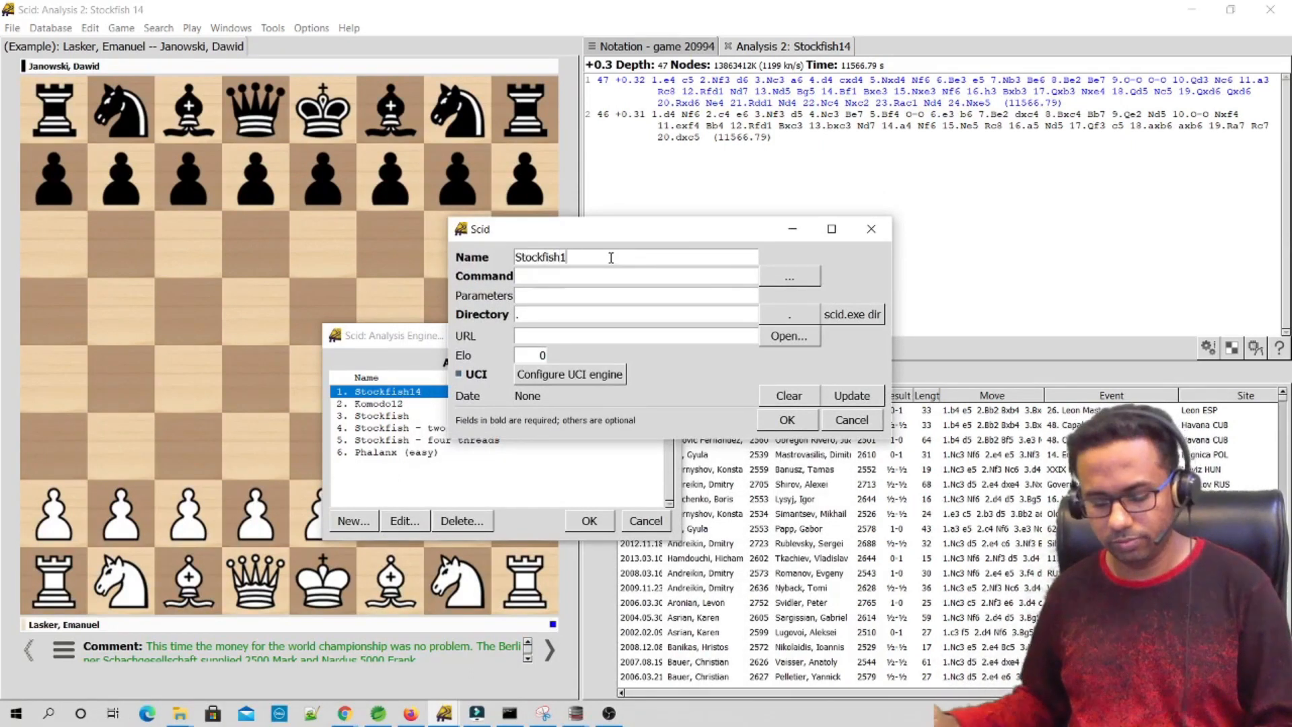
pyautogui.write('4')
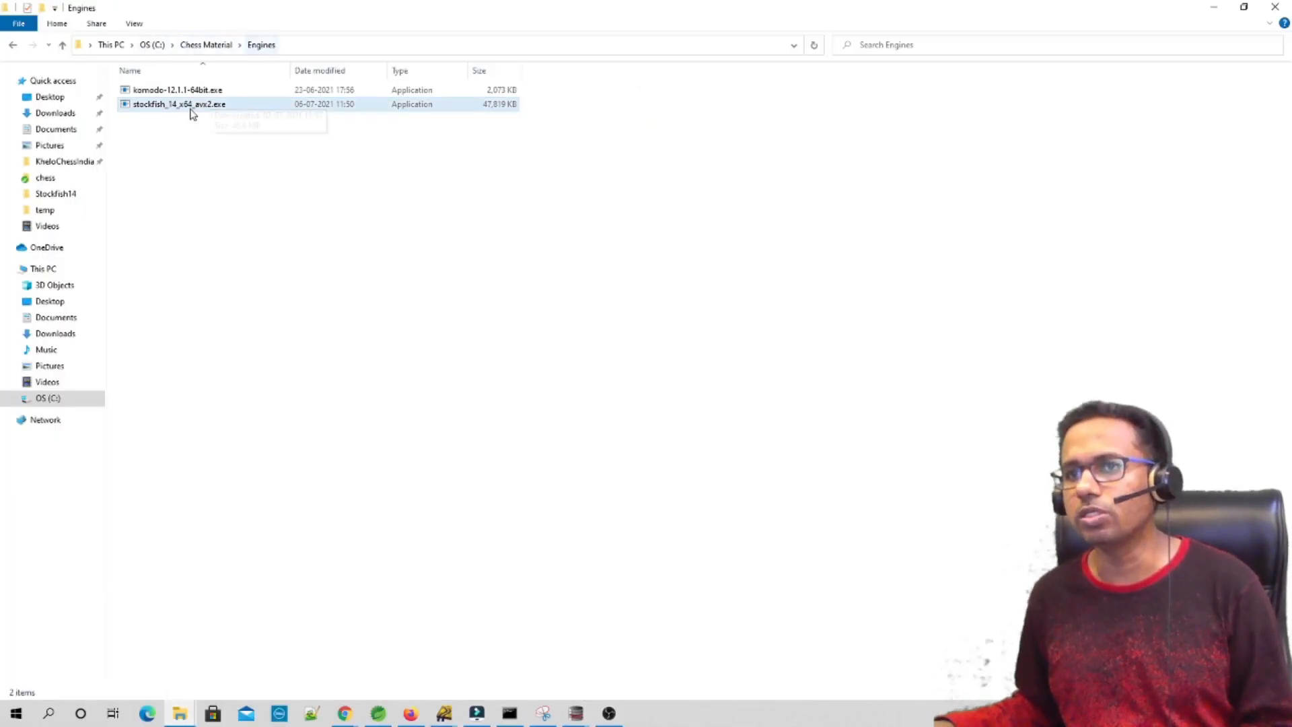
pyautogui.click(179, 103)
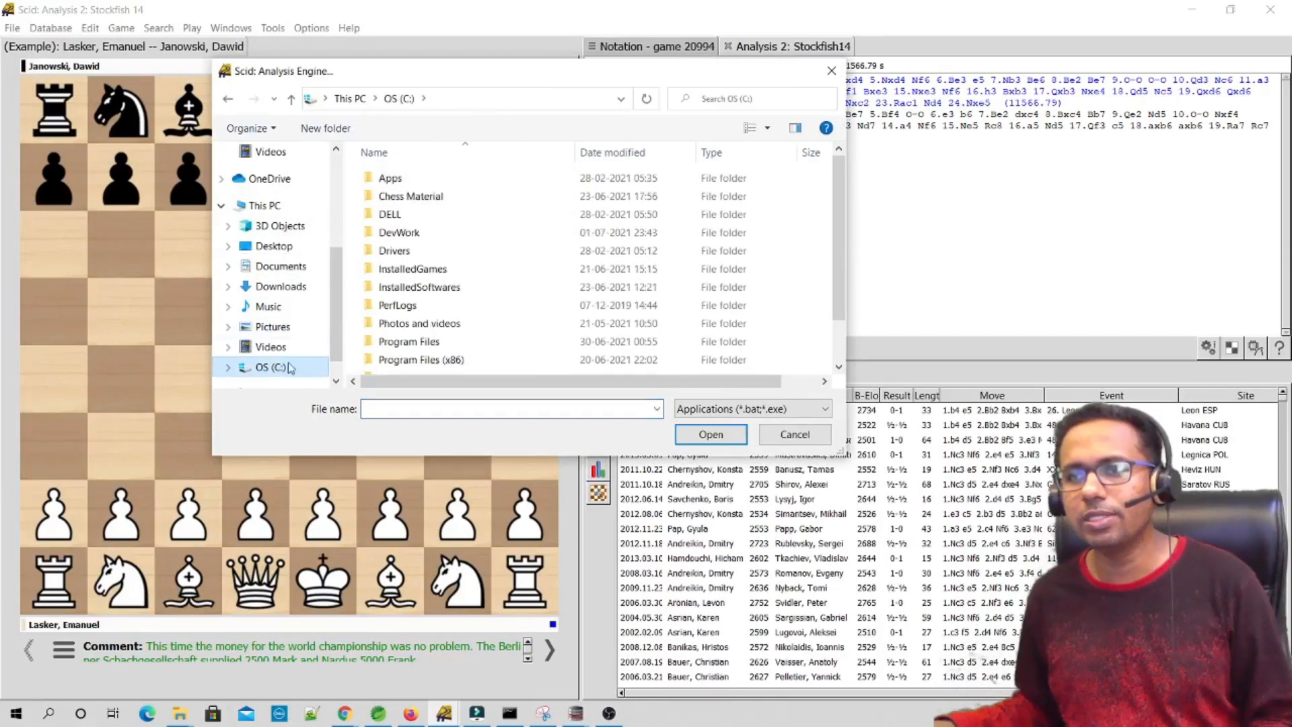
# Set the engine command to C:\Chess Material\Engines\stockfish_14_x64_avx2.exe.
pyautogui.doubleClick(410, 195)
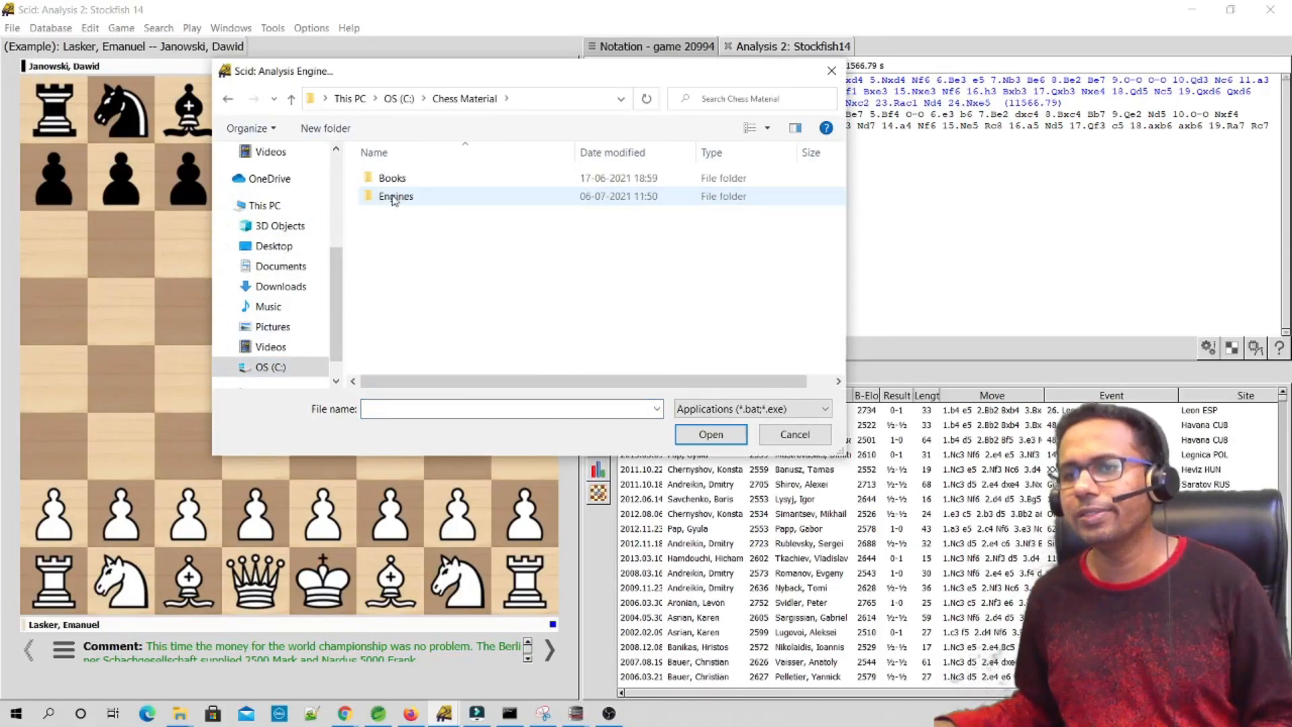
pyautogui.doubleClick(395, 195)
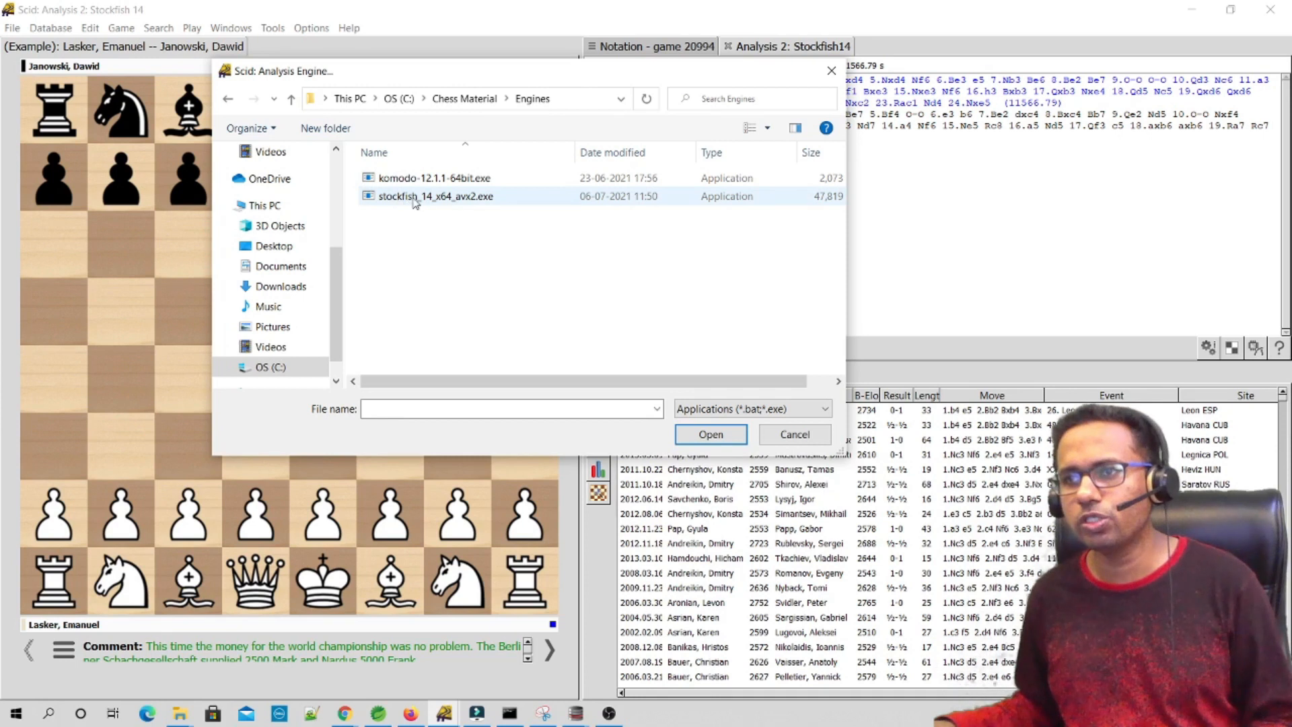
pyautogui.click(435, 195)
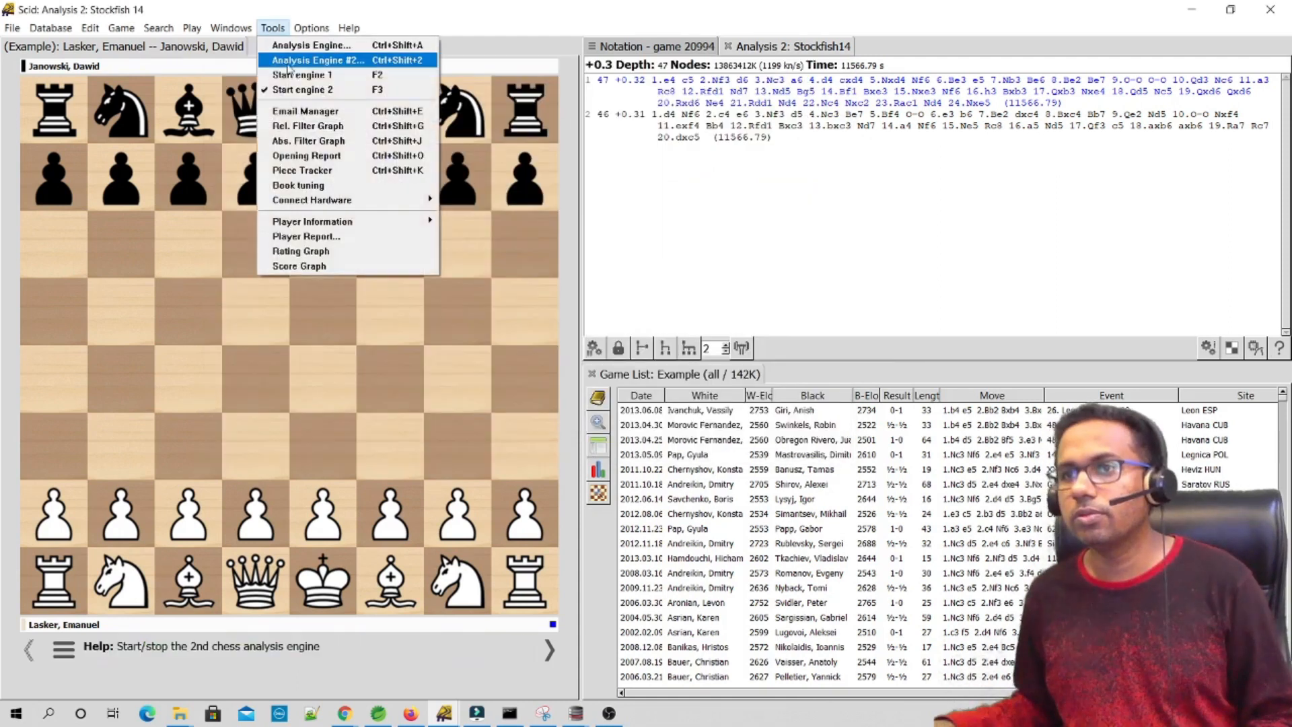
# Start Stockfish14 analysing the starting position and close the old Analysis 2 tab.
pyautogui.click(317, 59)
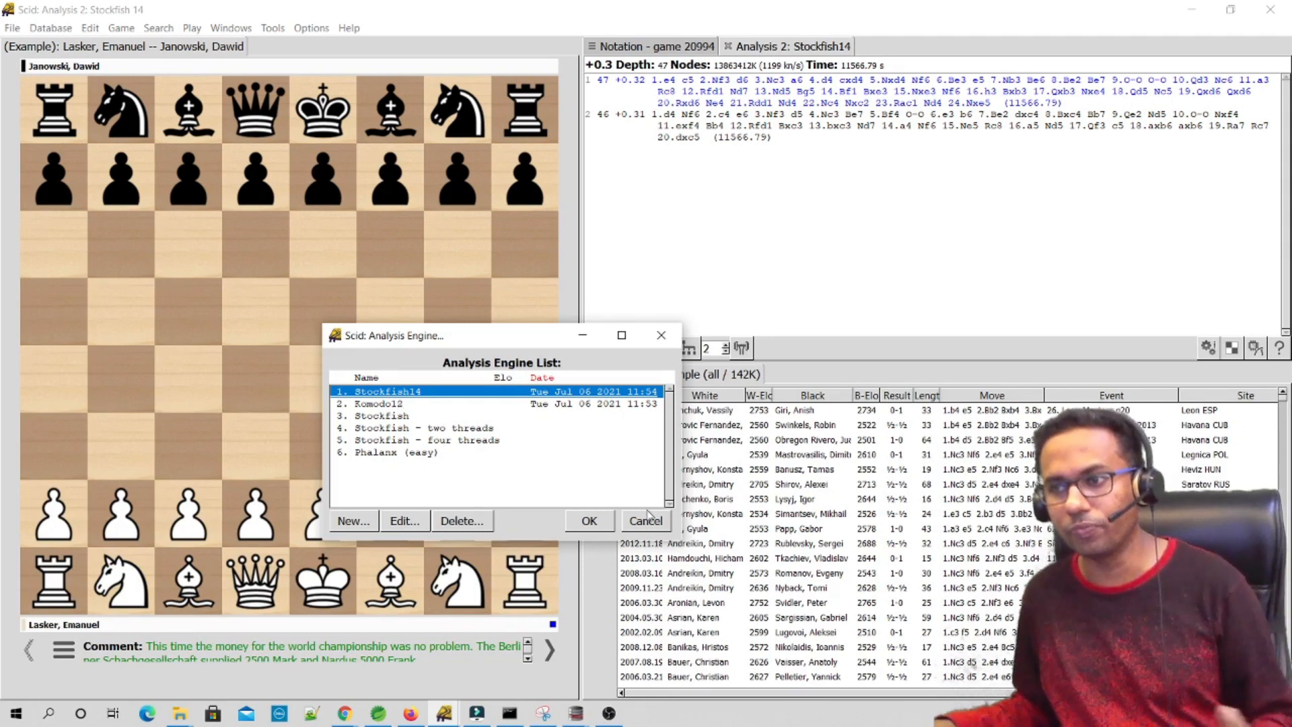
pyautogui.click(588, 520)
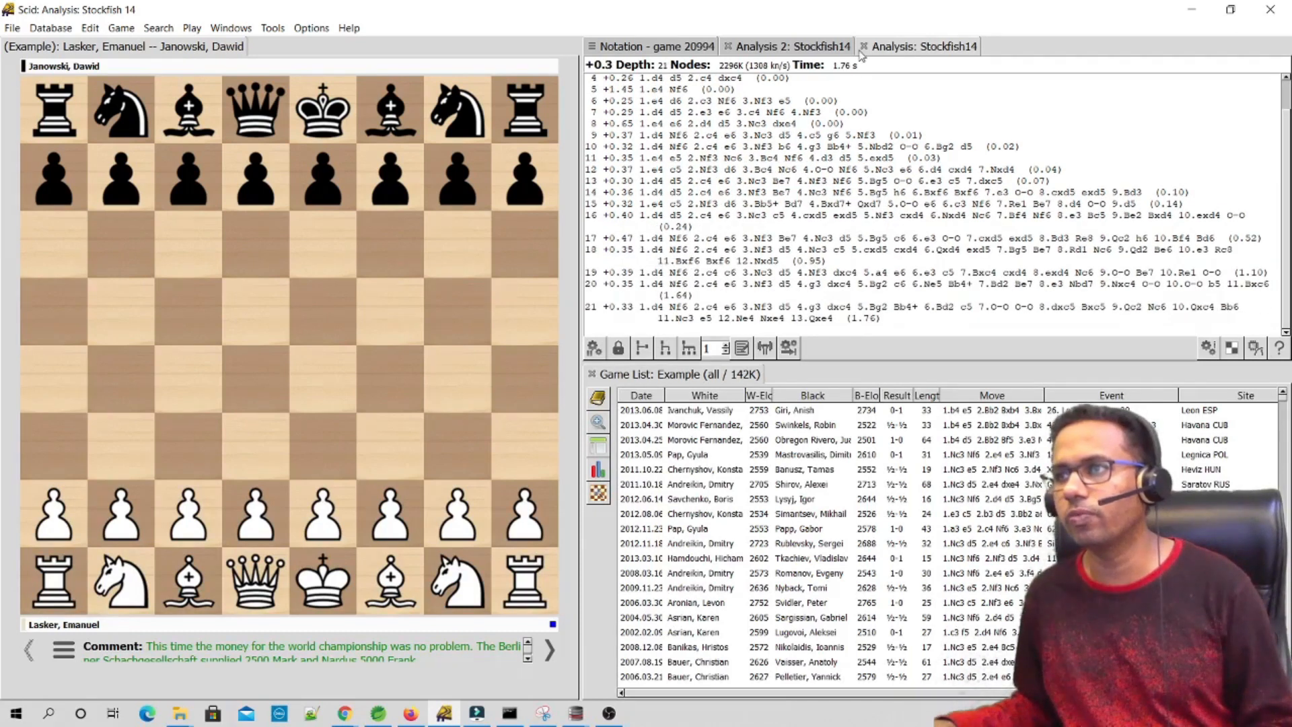
pyautogui.click(786, 47)
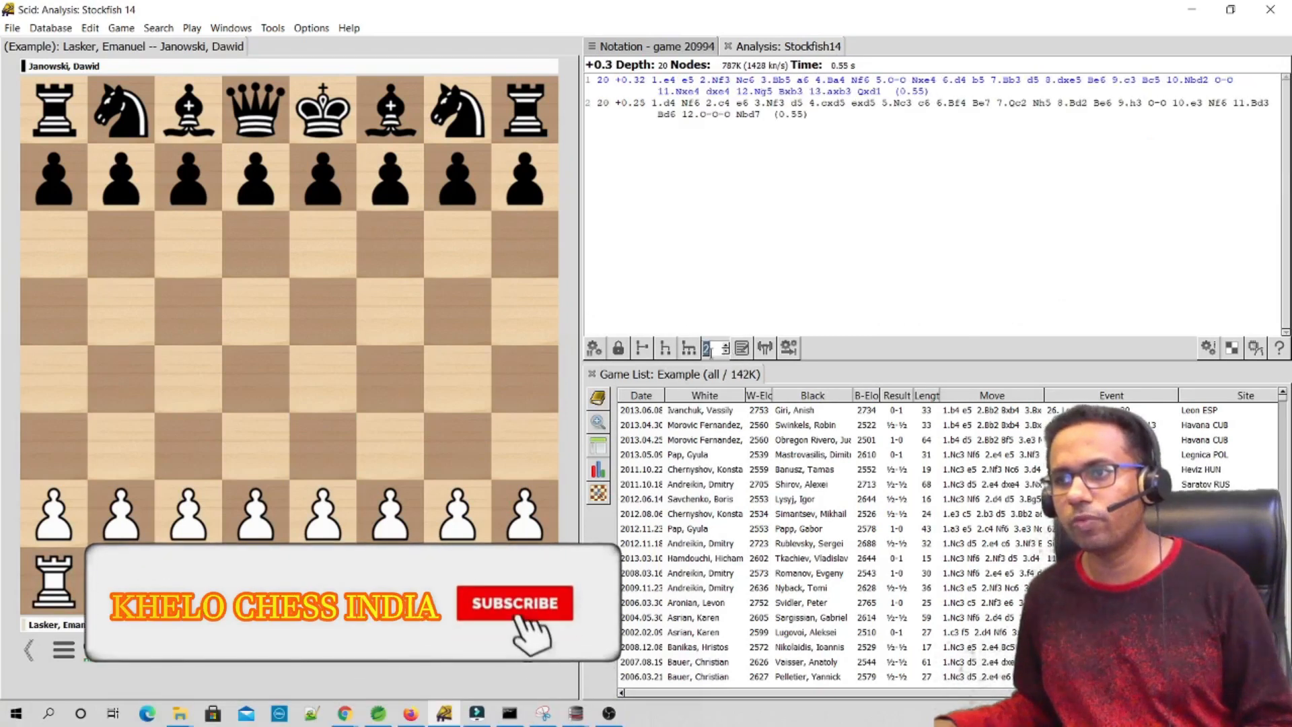
pyautogui.click(514, 602)
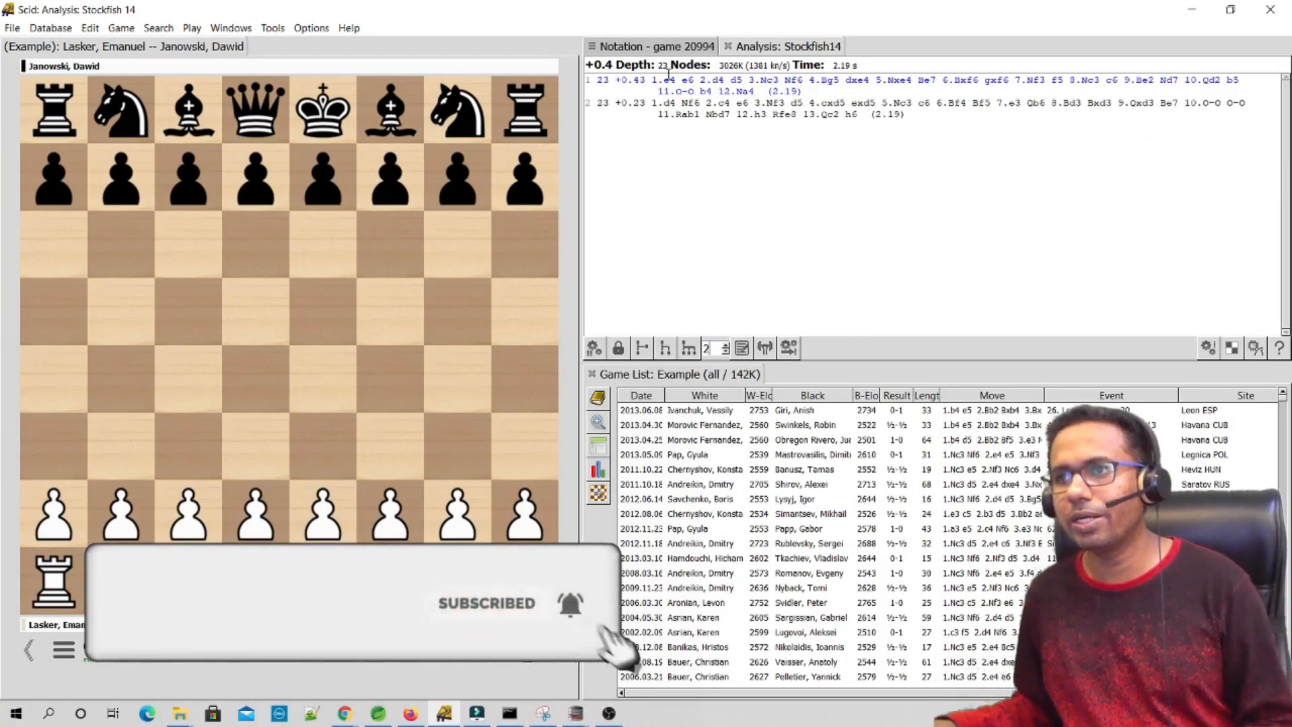